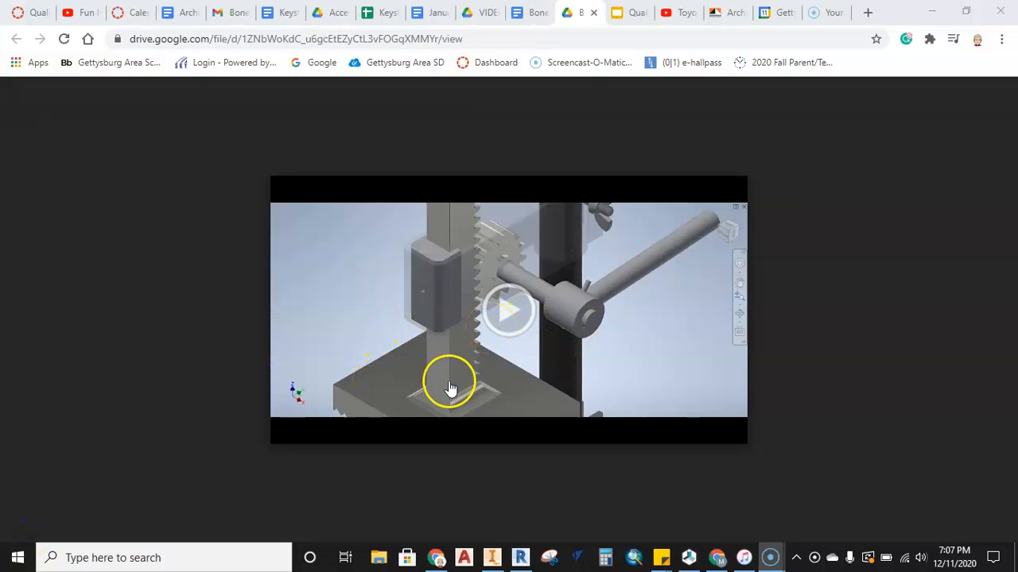
mouse_move(509, 310)
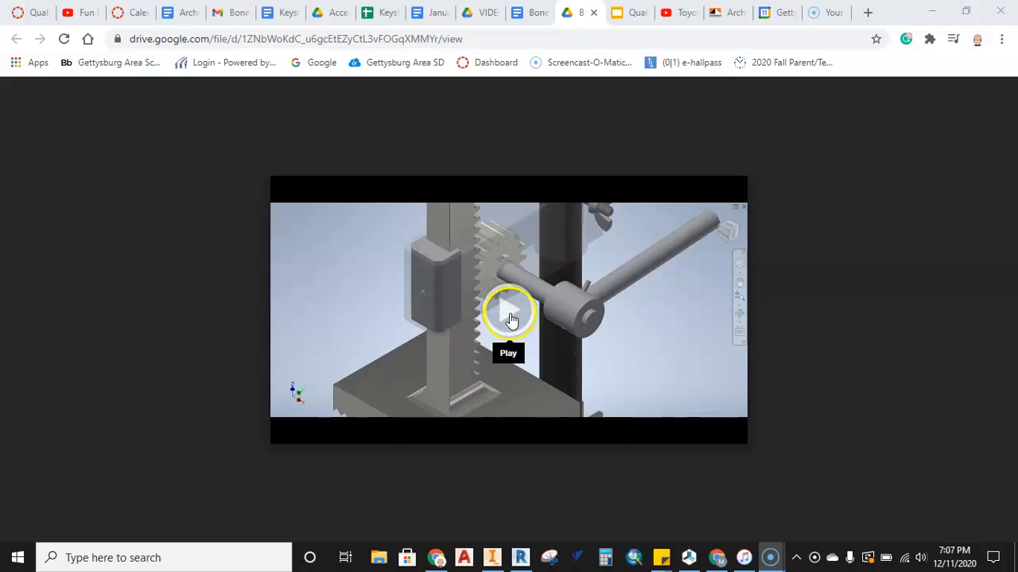
Play the bone crusher rack-and-gear motion video in the Google Drive preview
left_click(509, 311)
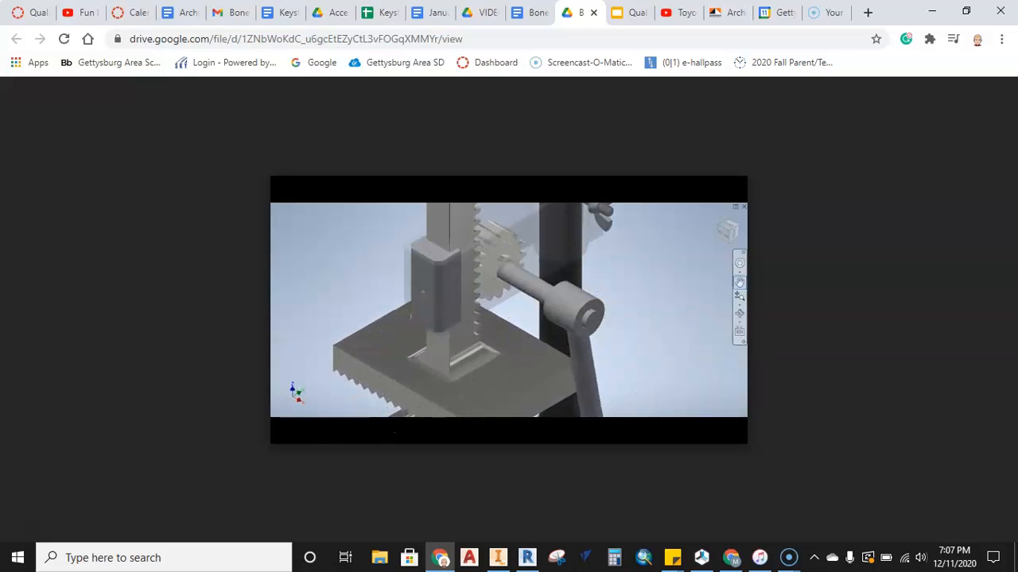
left_click(509, 310)
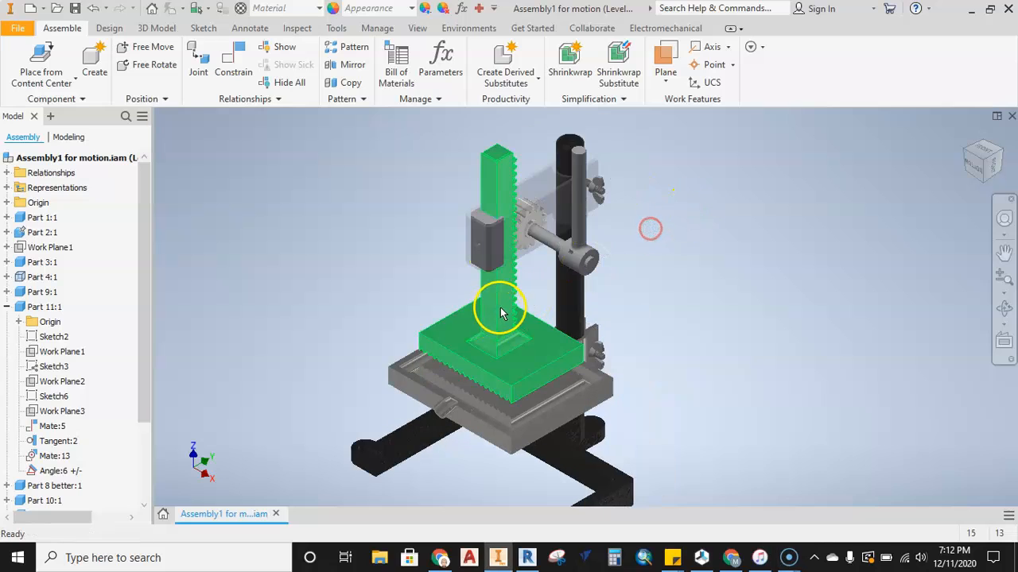
Select the rack part and bring up the context menu for its Angle:6 constraint
left_click(497, 306)
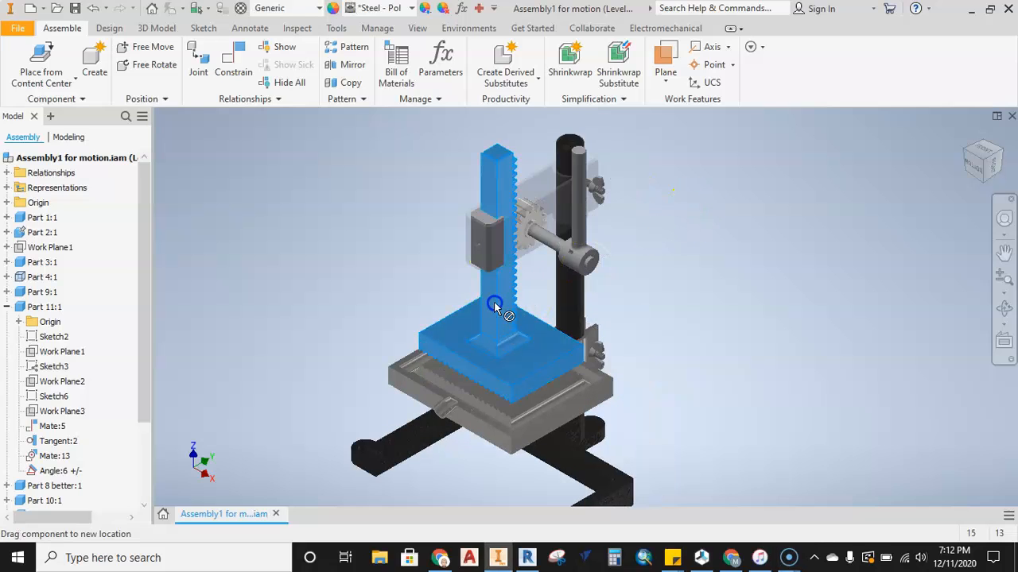
left_click(489, 350)
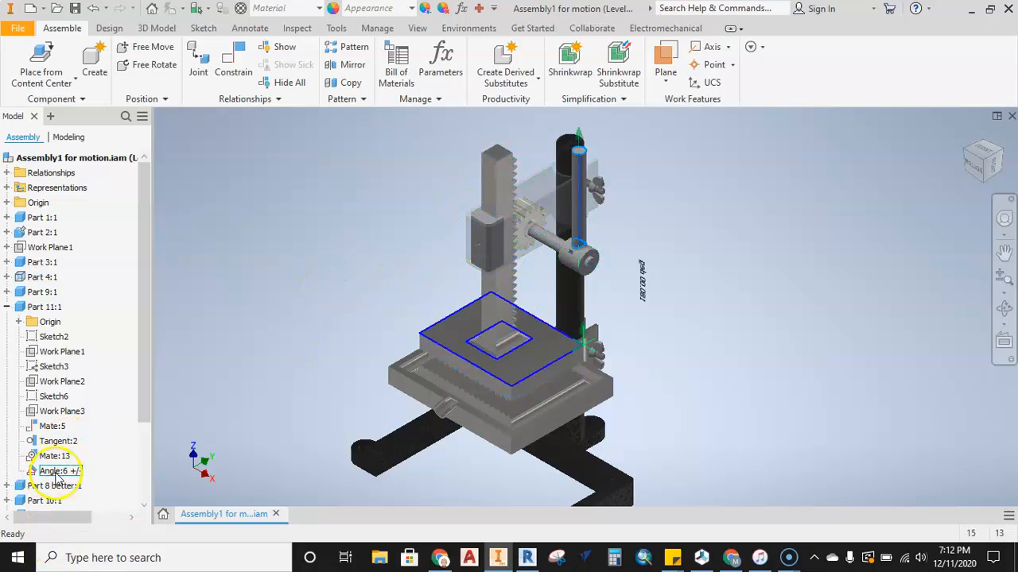
left_click(54, 470)
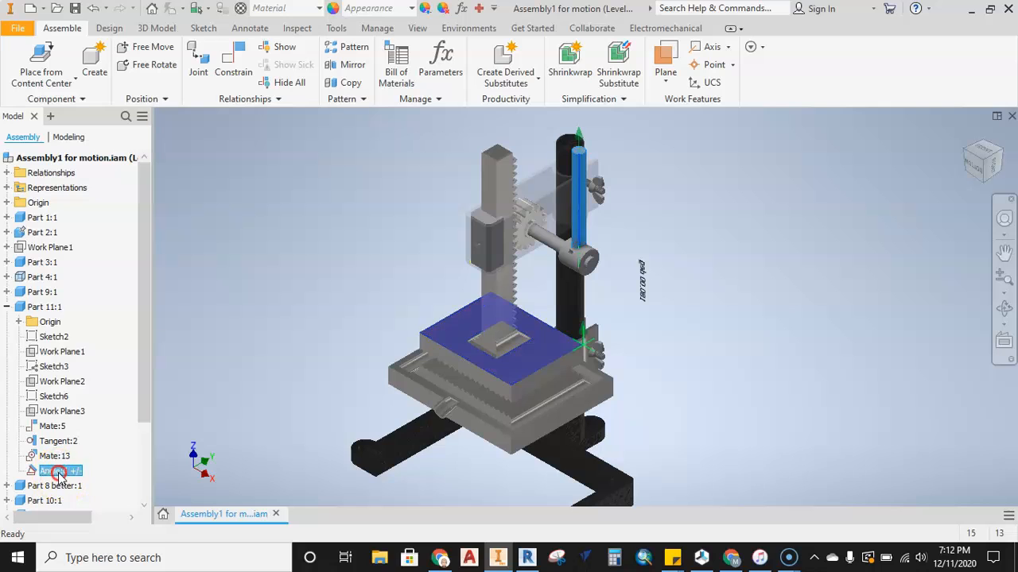
right_click(56, 471)
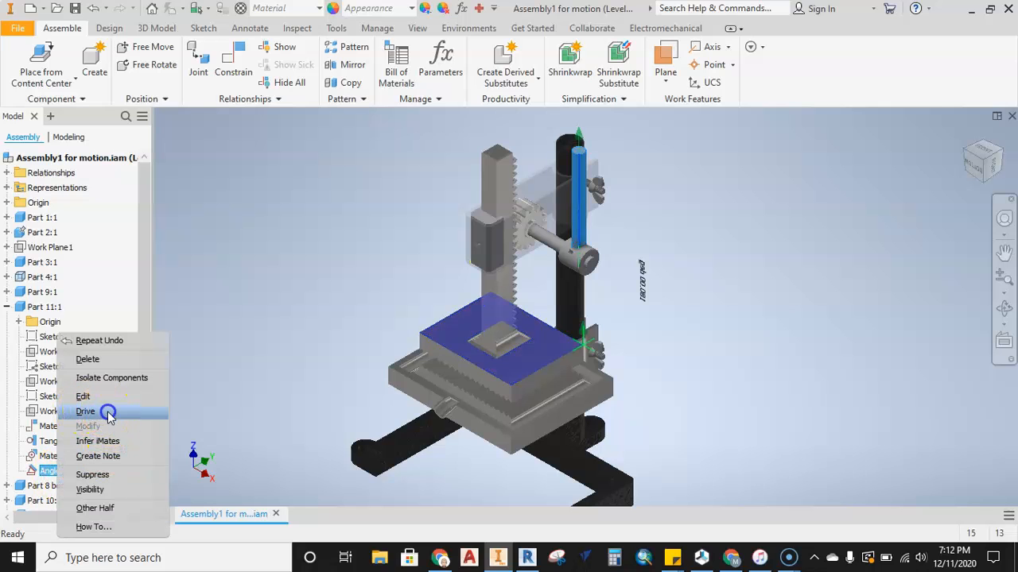
Drive Angle:6, turning the handle forward to 180° and back in reverse
left_click(85, 411)
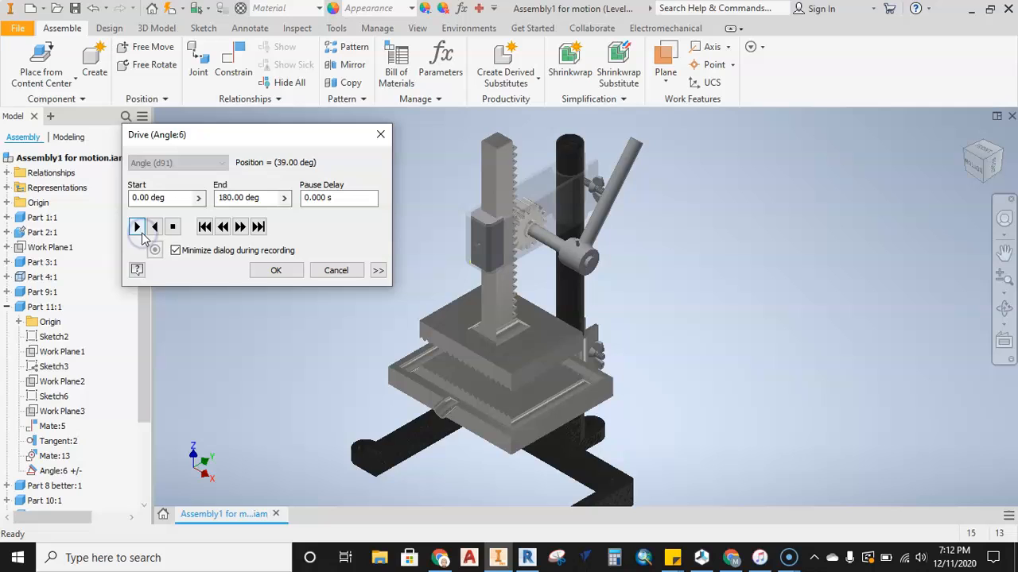
left_click(136, 227)
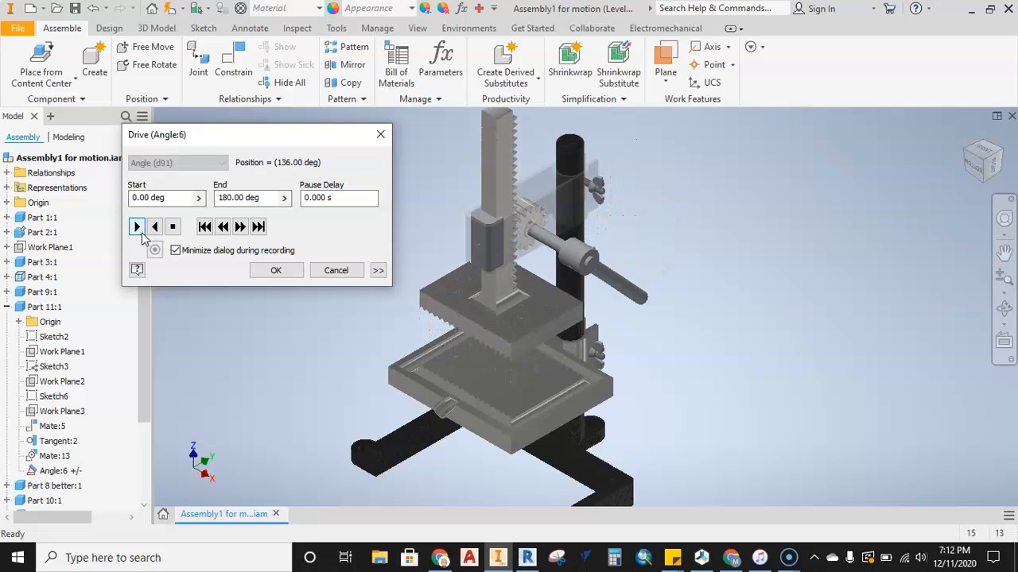
left_click(154, 227)
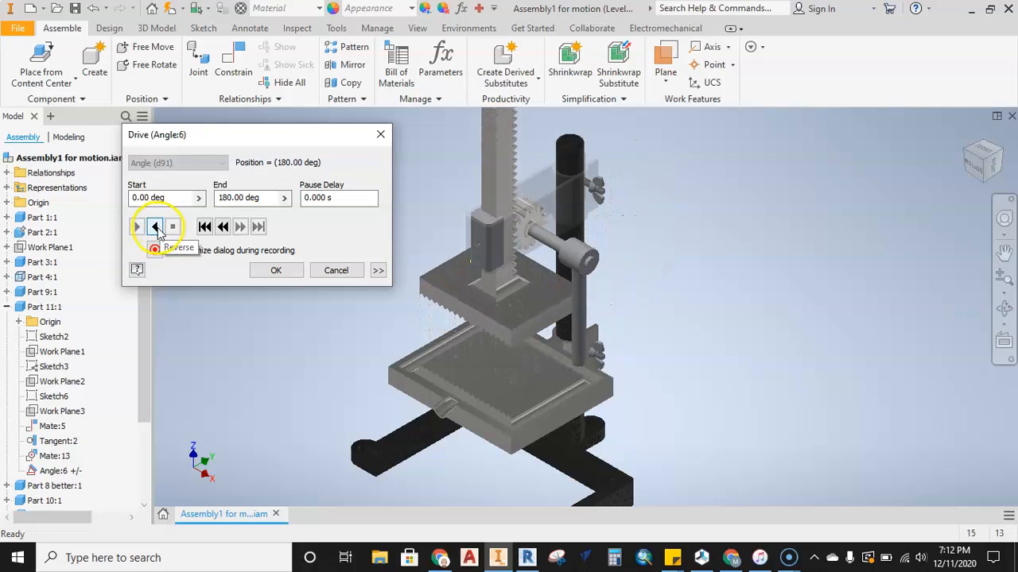
left_click(154, 227)
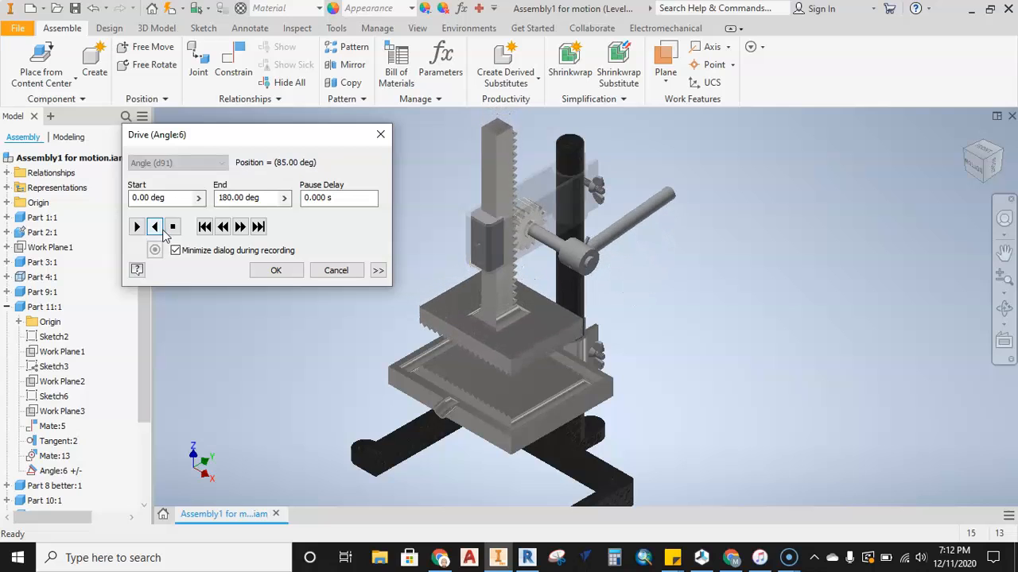
left_click(154, 227)
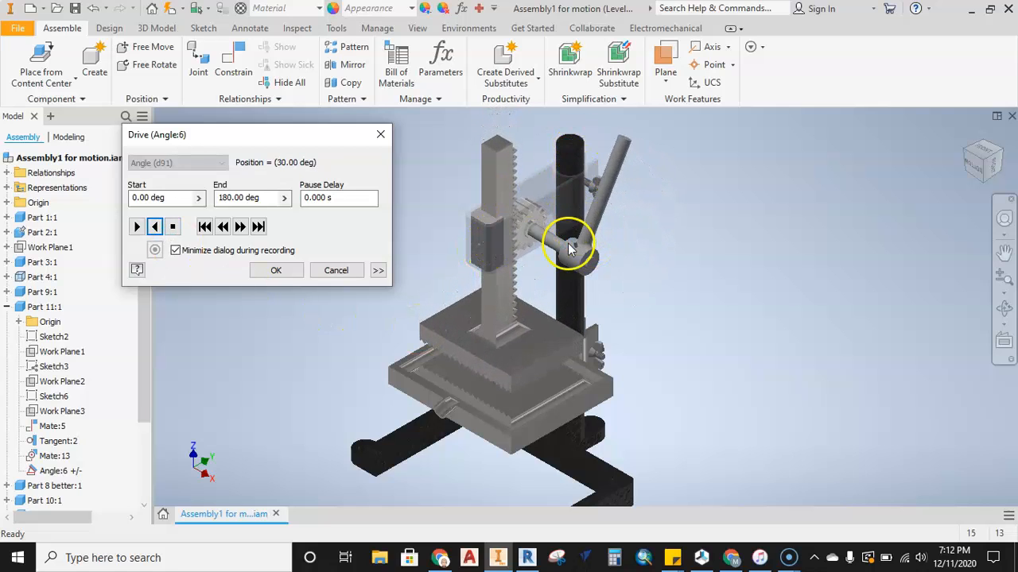
left_click(154, 227)
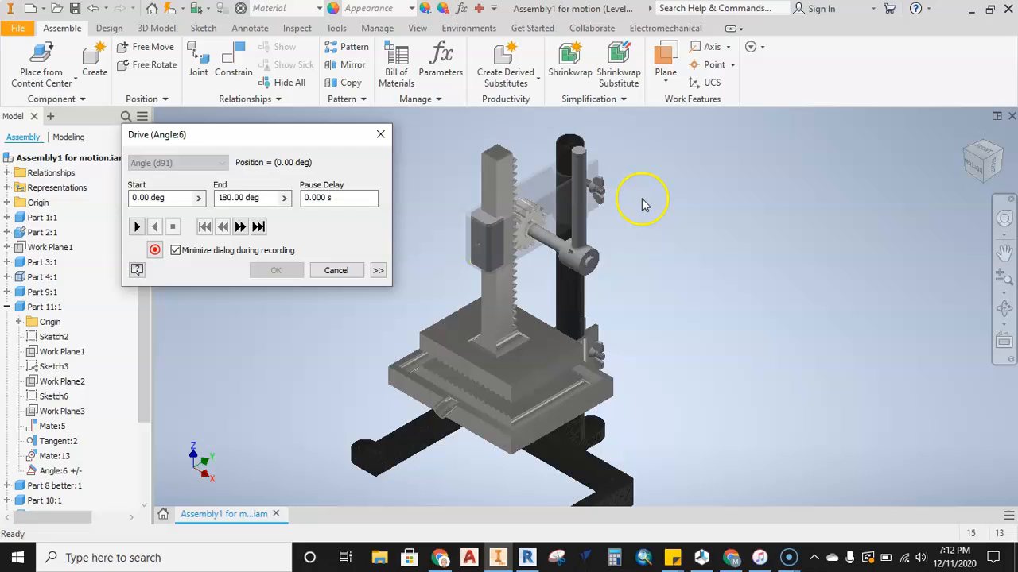
mouse_move(322, 239)
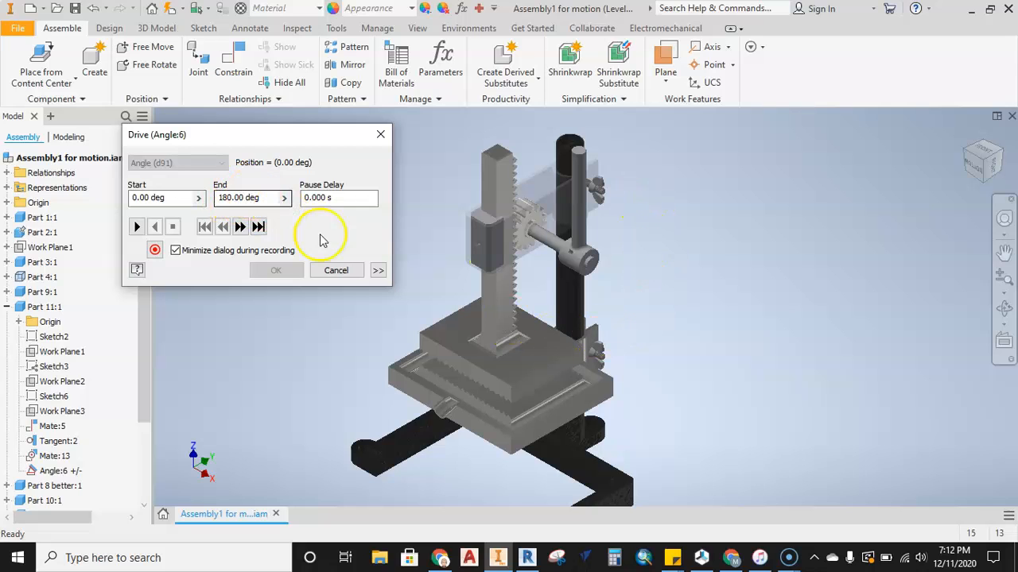
Expand the extra drive settings and replay the handle motion forward
left_click(378, 270)
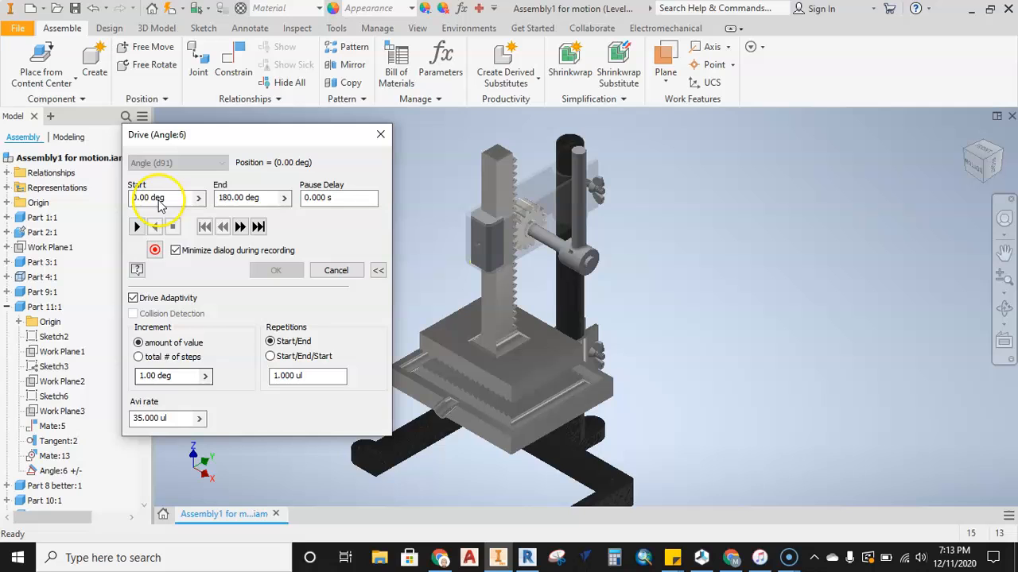
left_click(136, 226)
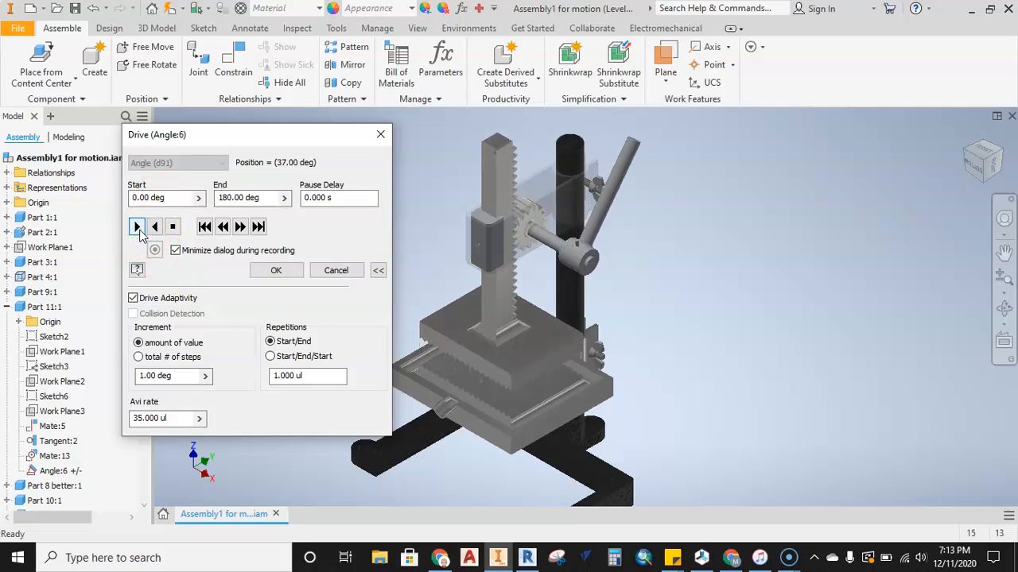
left_click(136, 226)
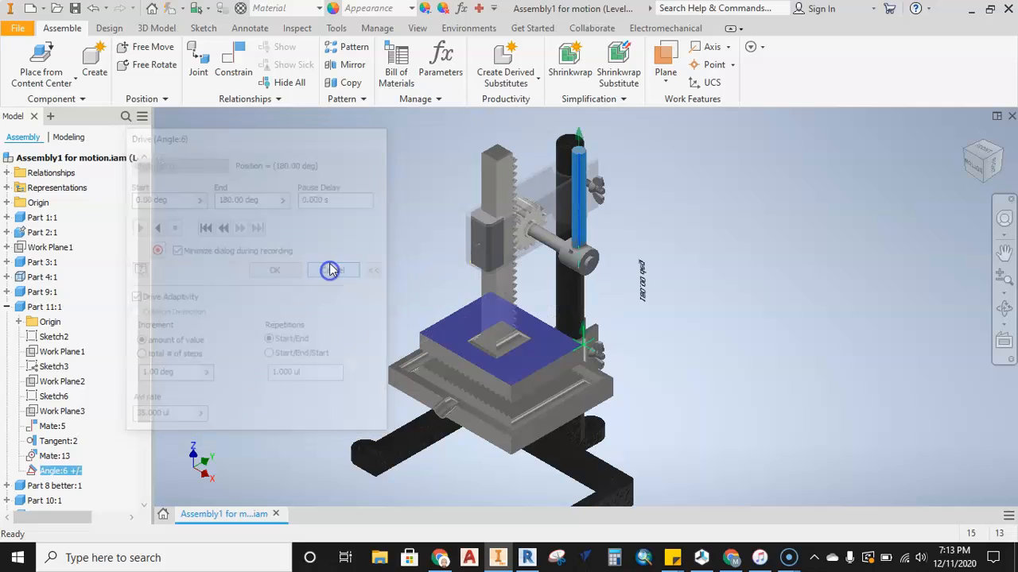
Bring up the Angle:6 context menu to delete the constraint
right_click(49, 470)
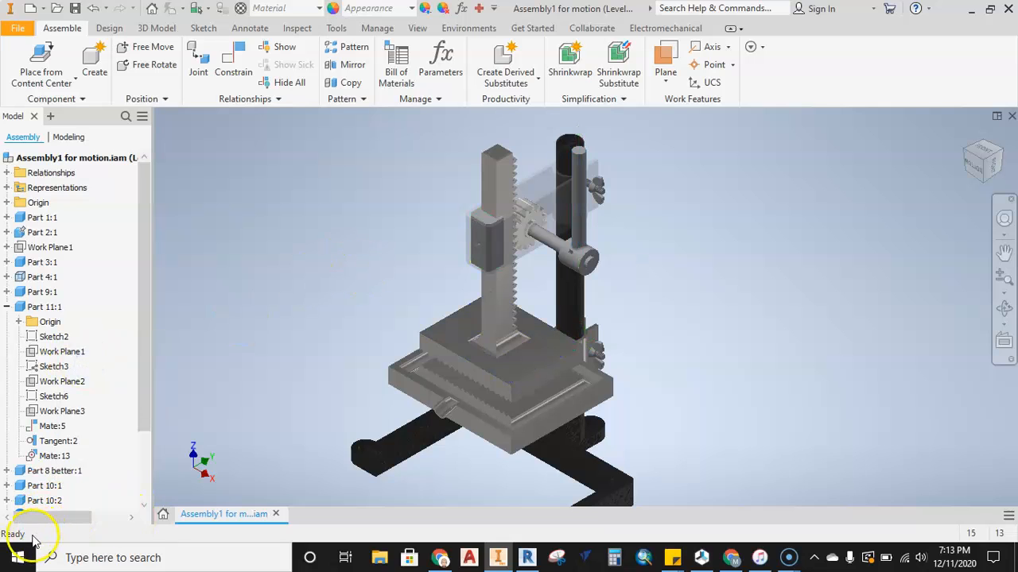
mouse_move(301, 261)
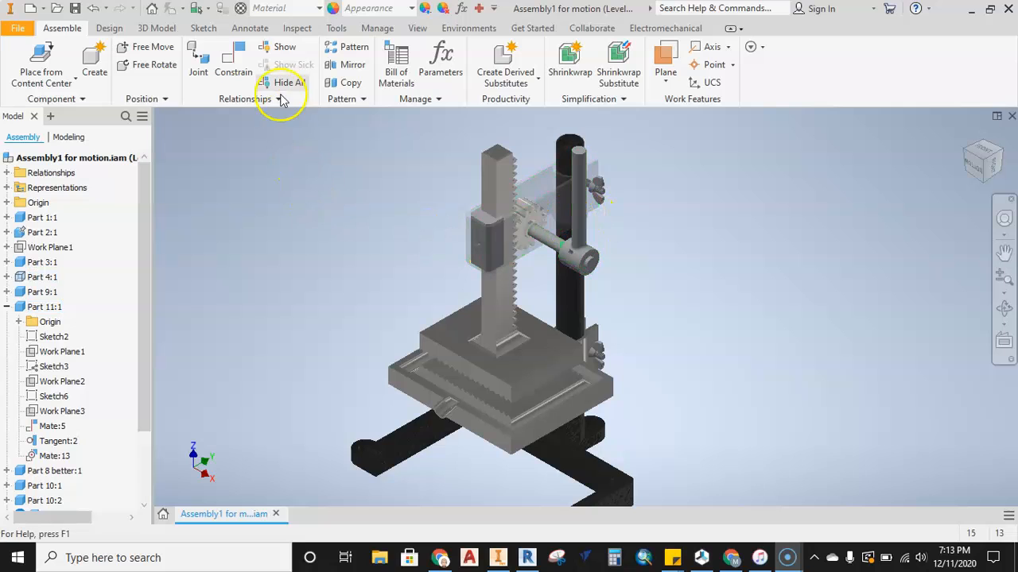
Begin an Angle-type constraint and choose the undirected angle solution
left_click(233, 59)
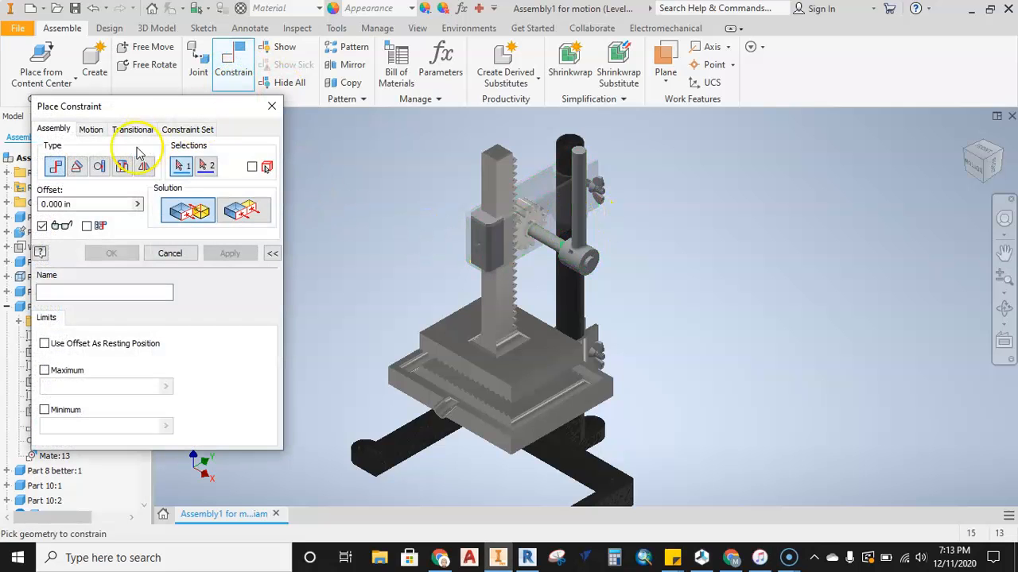
left_click(77, 166)
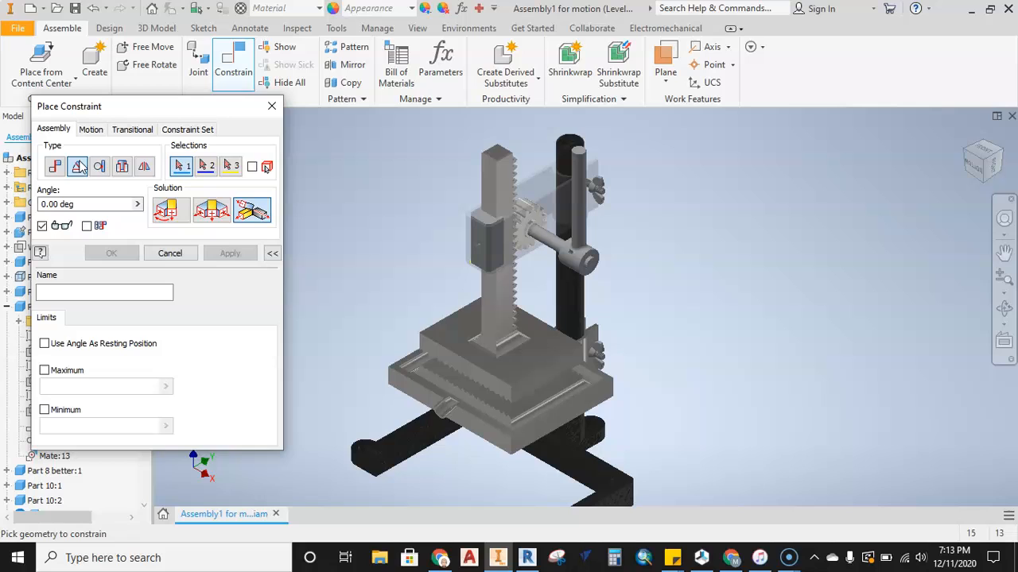
left_click(77, 166)
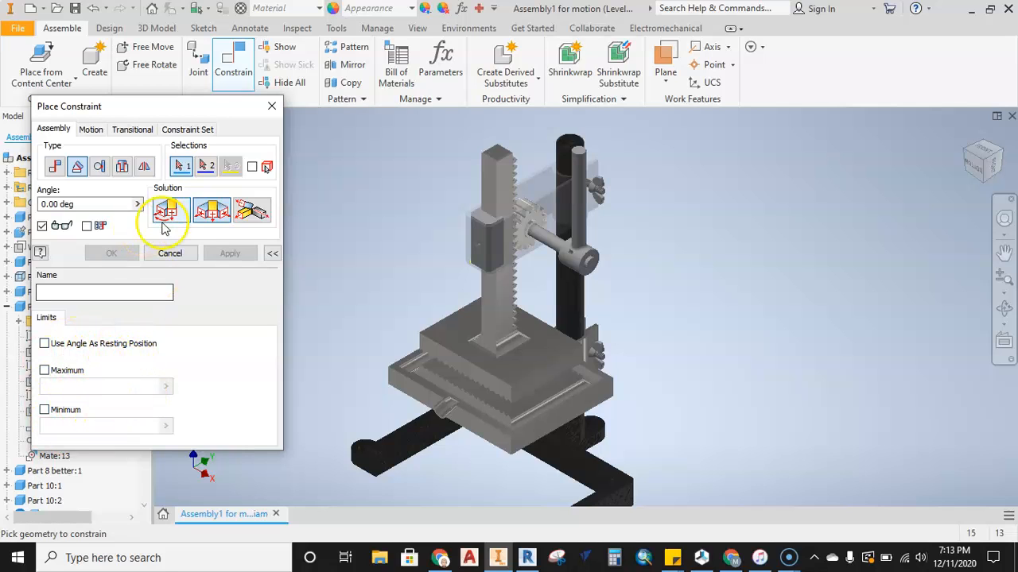
mouse_move(167, 211)
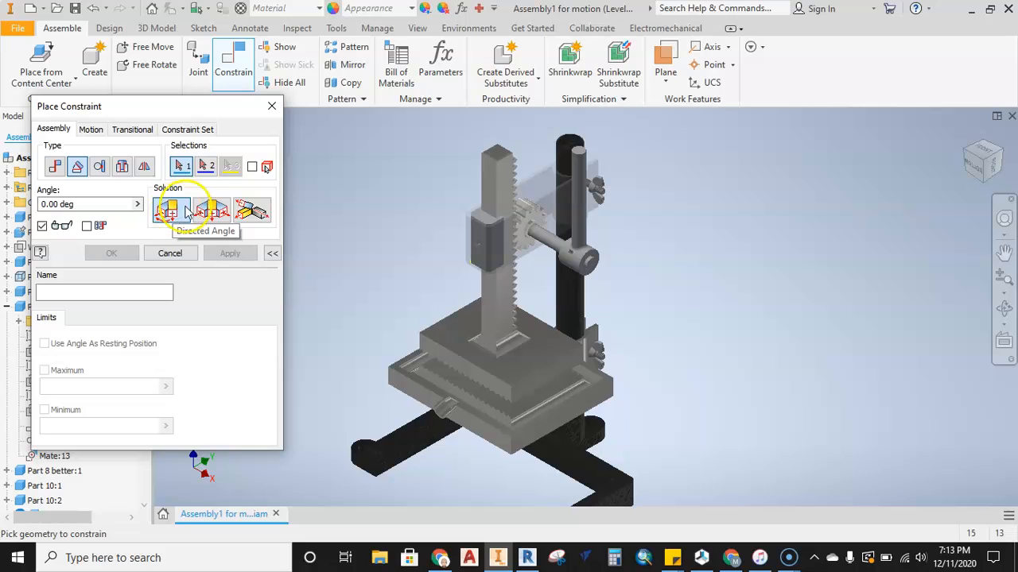
left_click(211, 210)
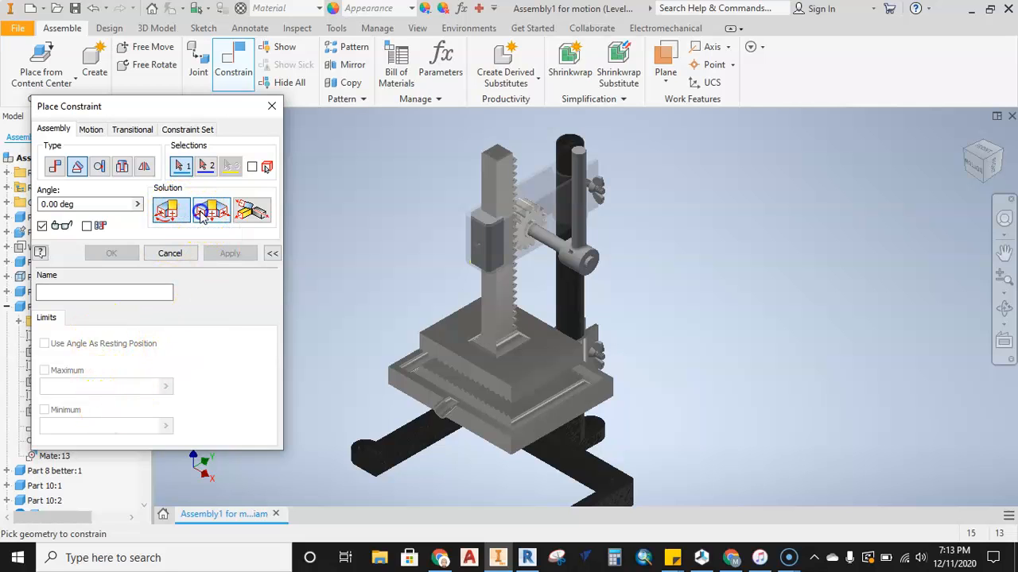
left_click(212, 210)
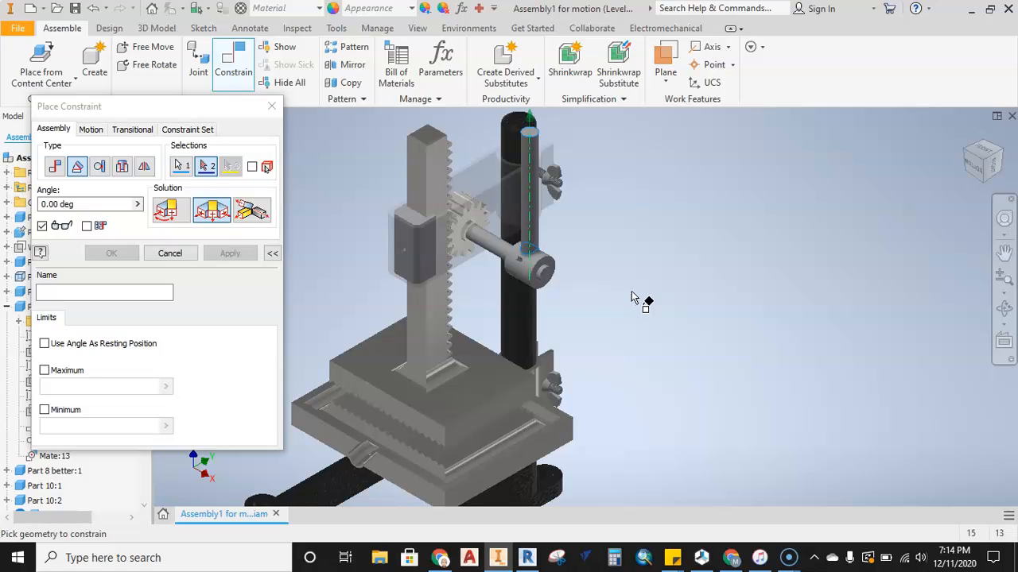
mouse_move(509, 254)
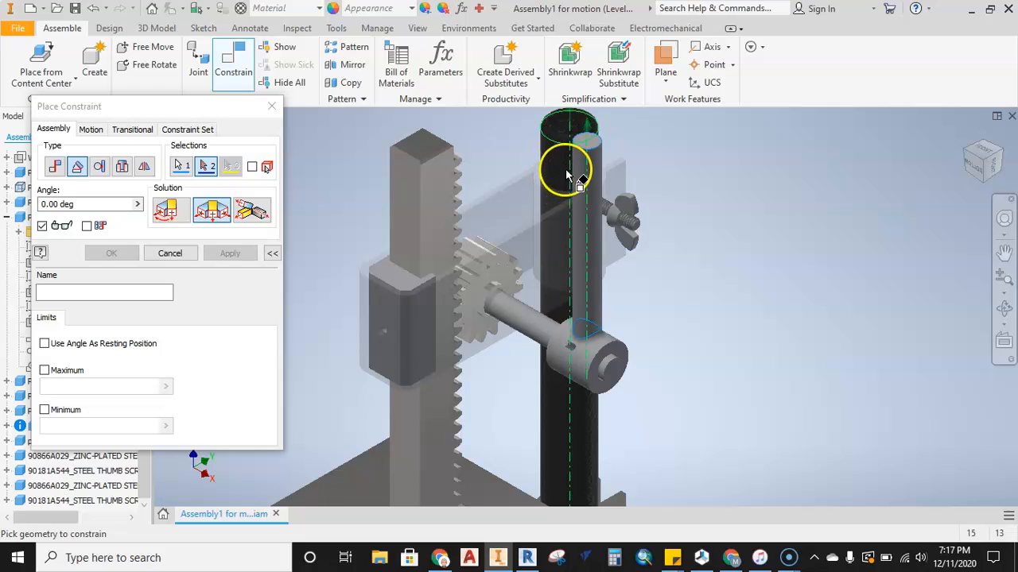
mouse_move(791, 271)
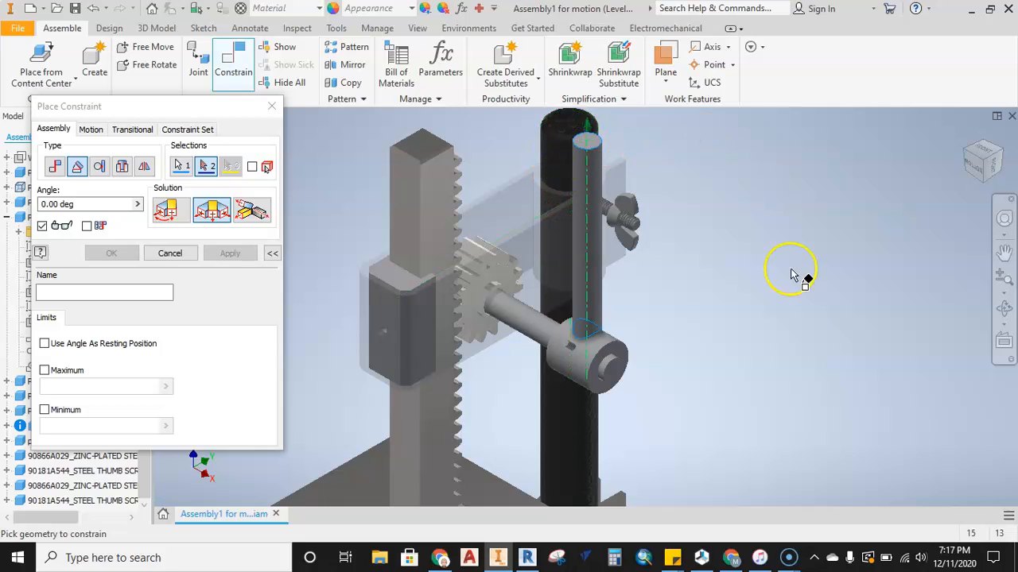
mouse_move(704, 222)
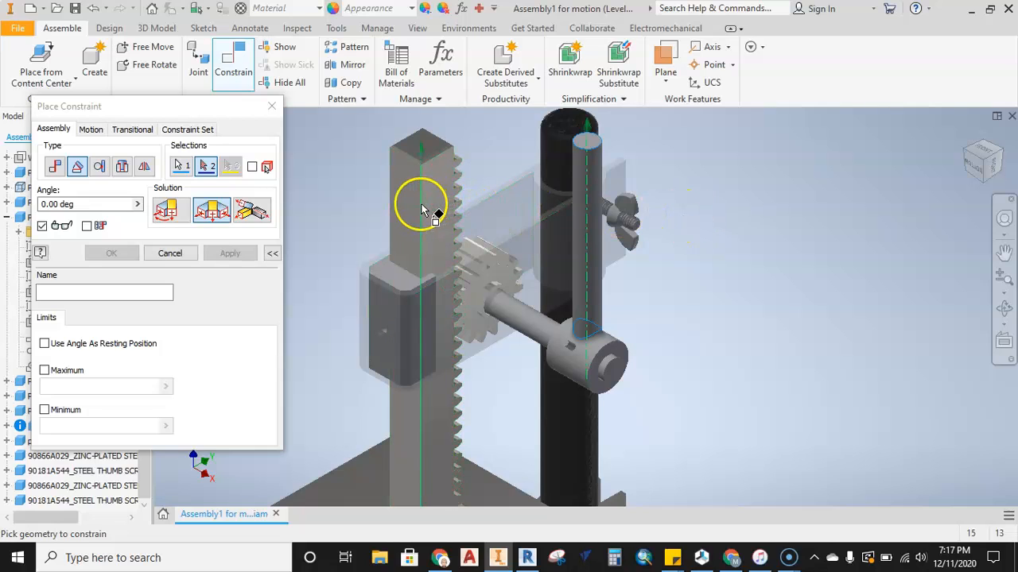
mouse_move(421, 201)
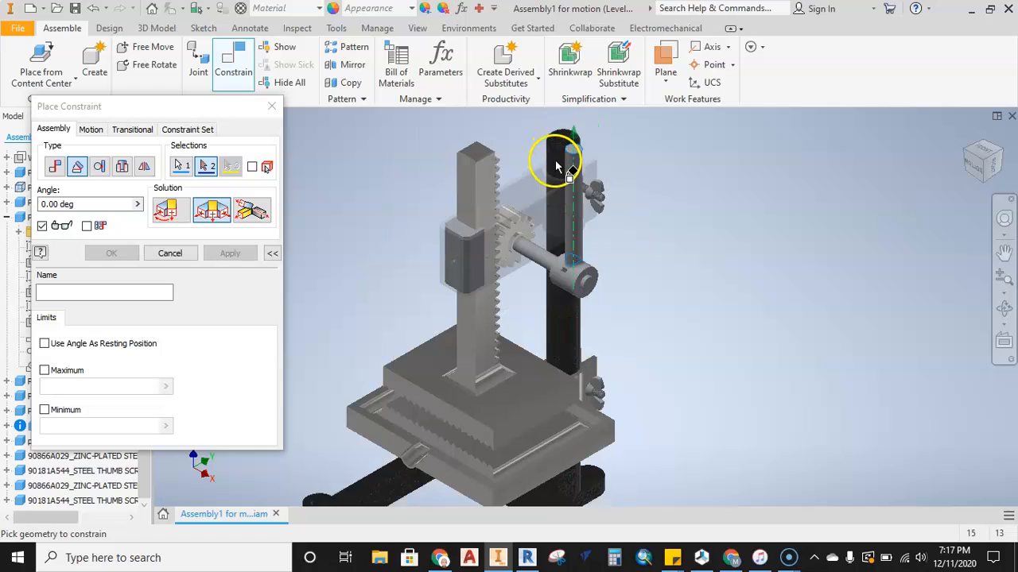
Pick the handle's axis as the first angle constraint reference
left_click(564, 163)
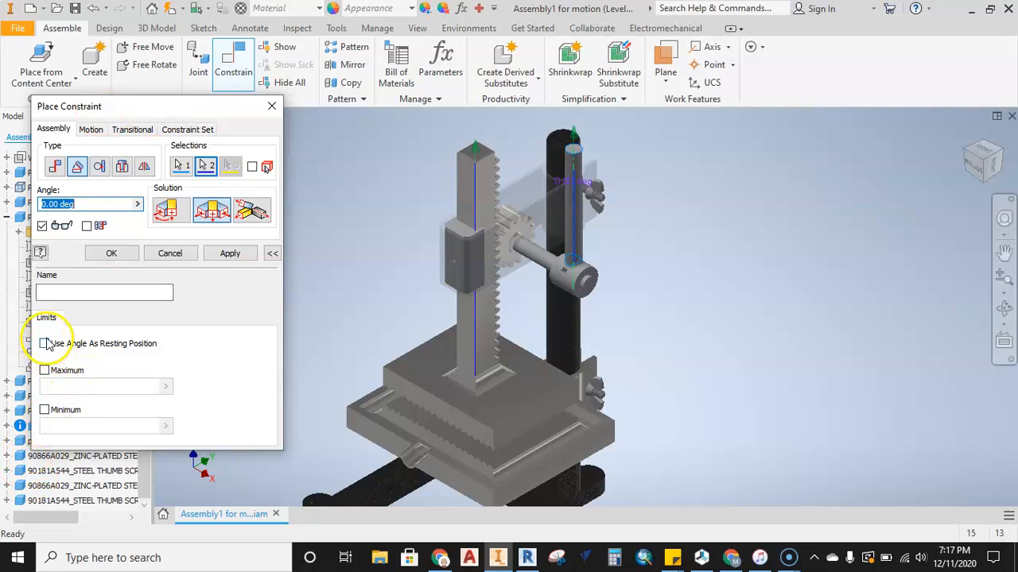
Mark the angle as resting position and enter a 180° maximum limit
left_click(44, 343)
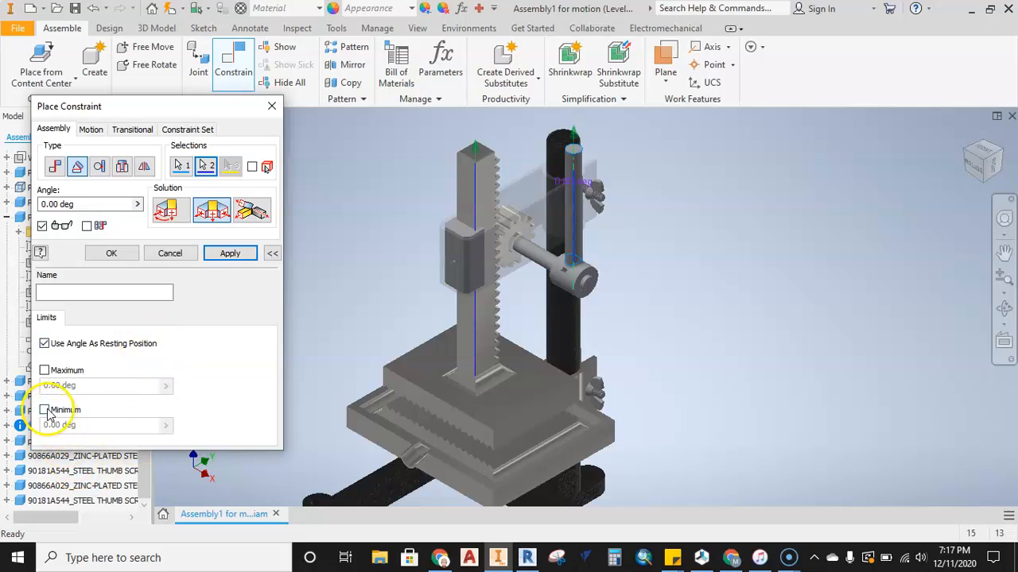
left_click(44, 370)
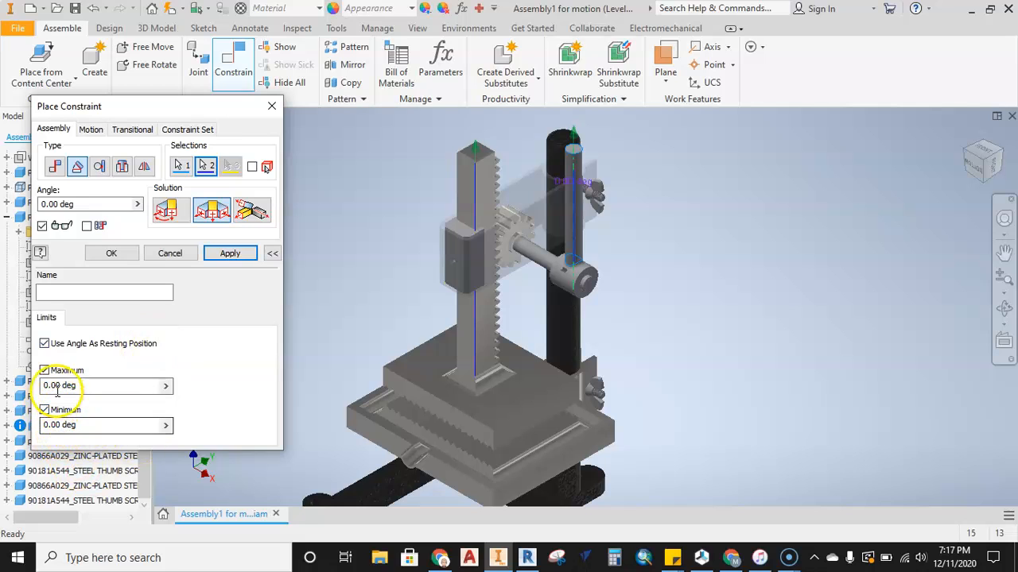
type("1")
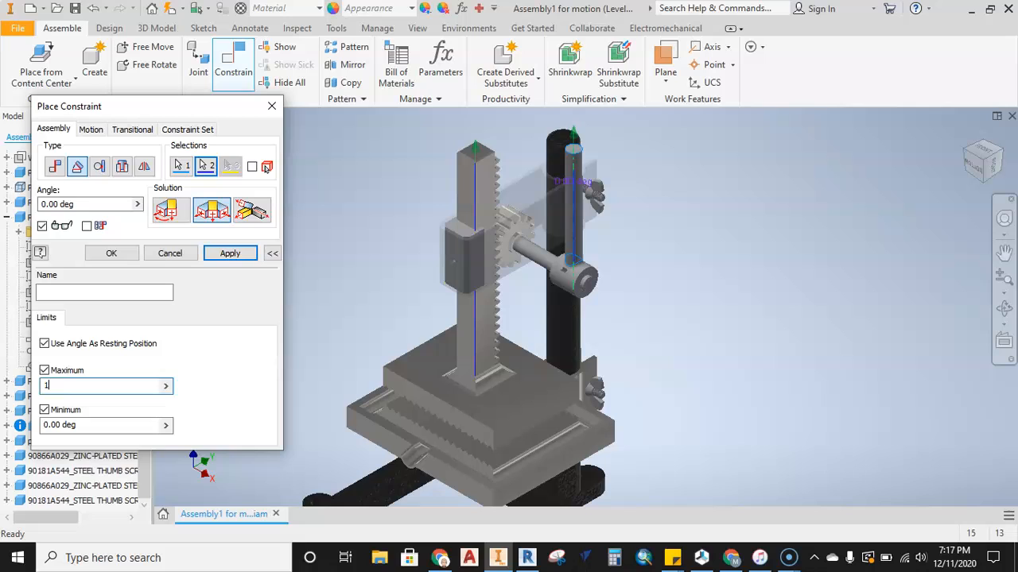
type("180")
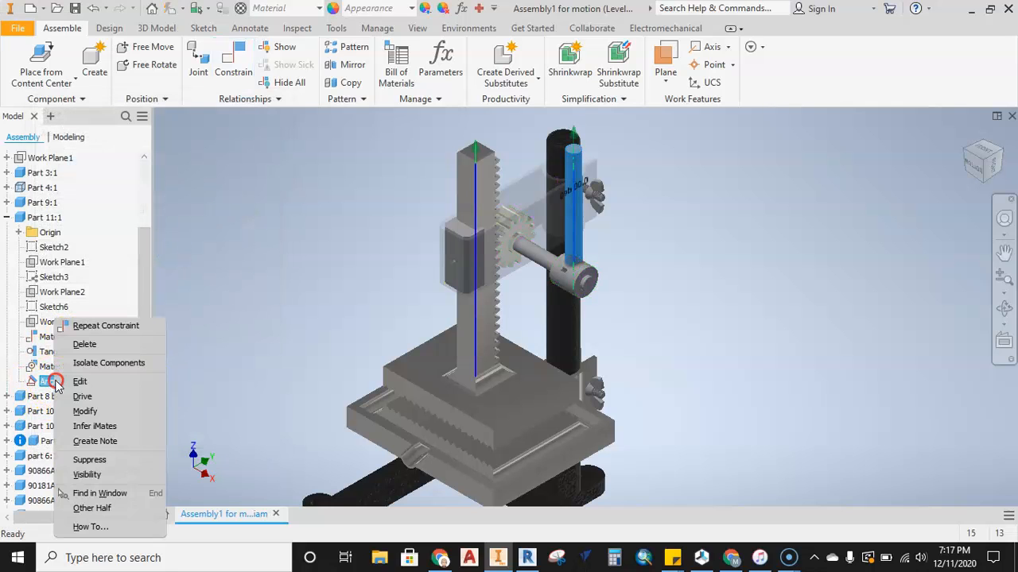
Drive the new angle constraint to 180° and back, then expand the drive dialog
left_click(82, 396)
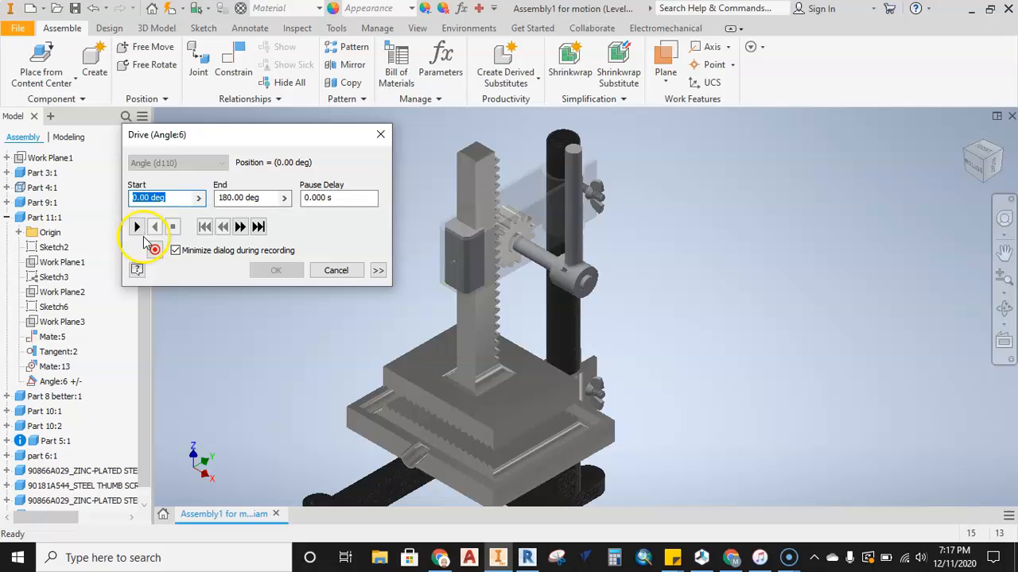
left_click(136, 226)
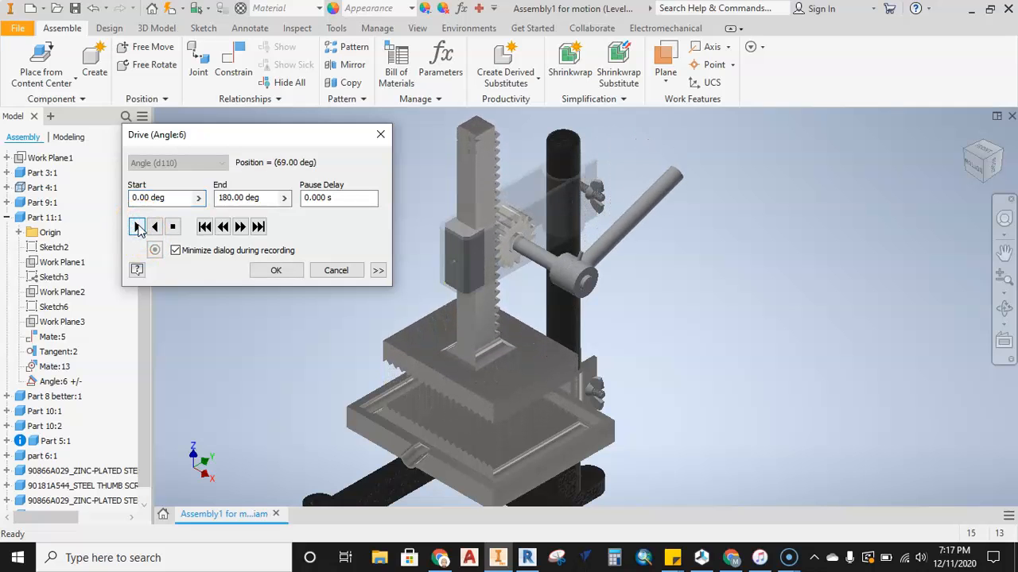
left_click(136, 226)
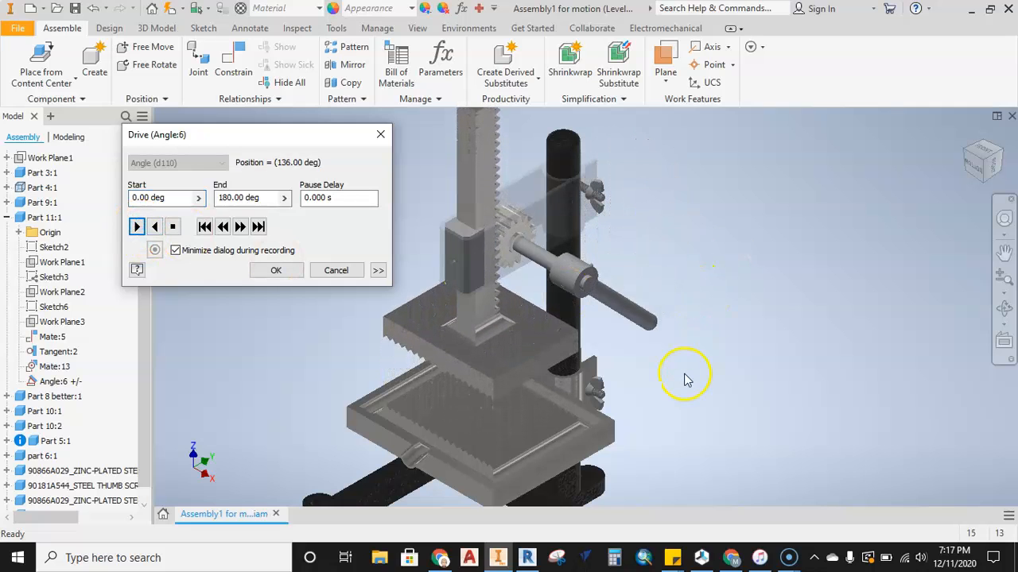
left_click(136, 226)
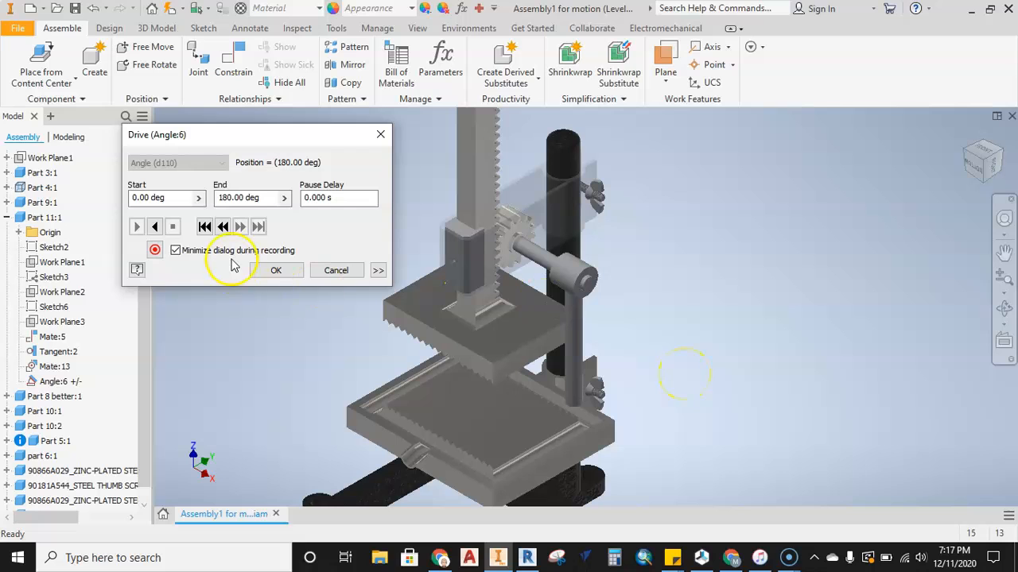
left_click(154, 226)
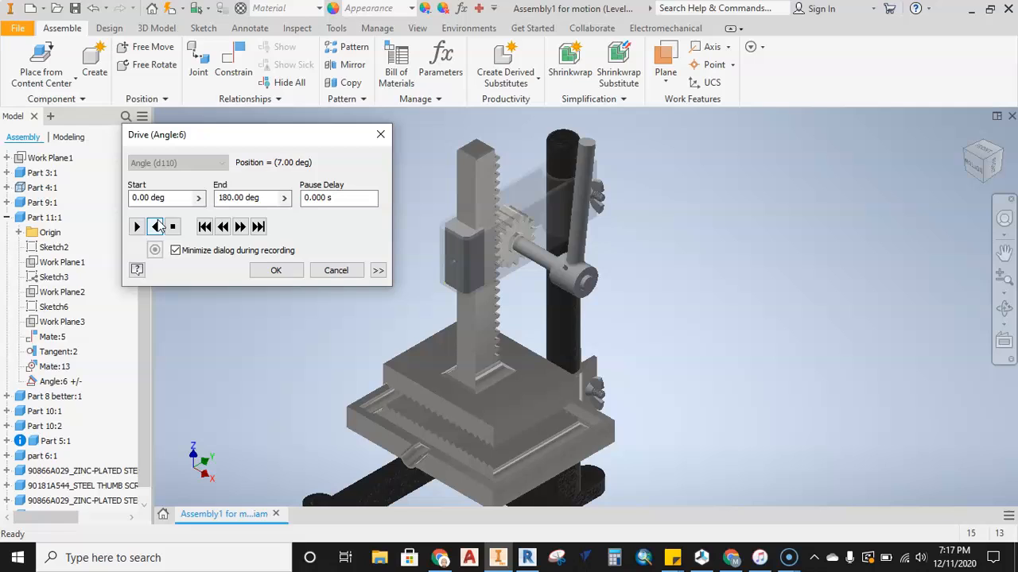
left_click(135, 227)
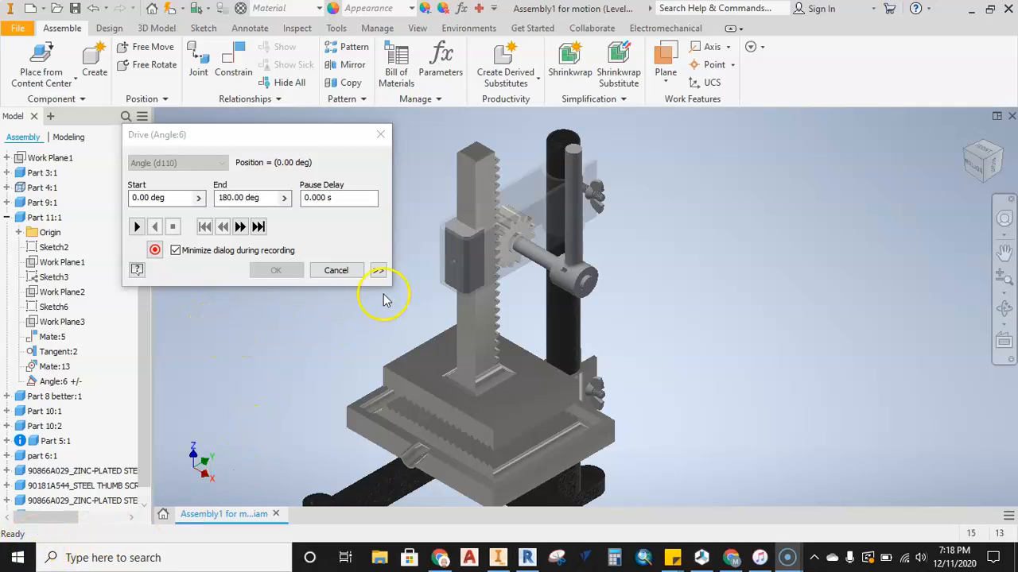
left_click(379, 270)
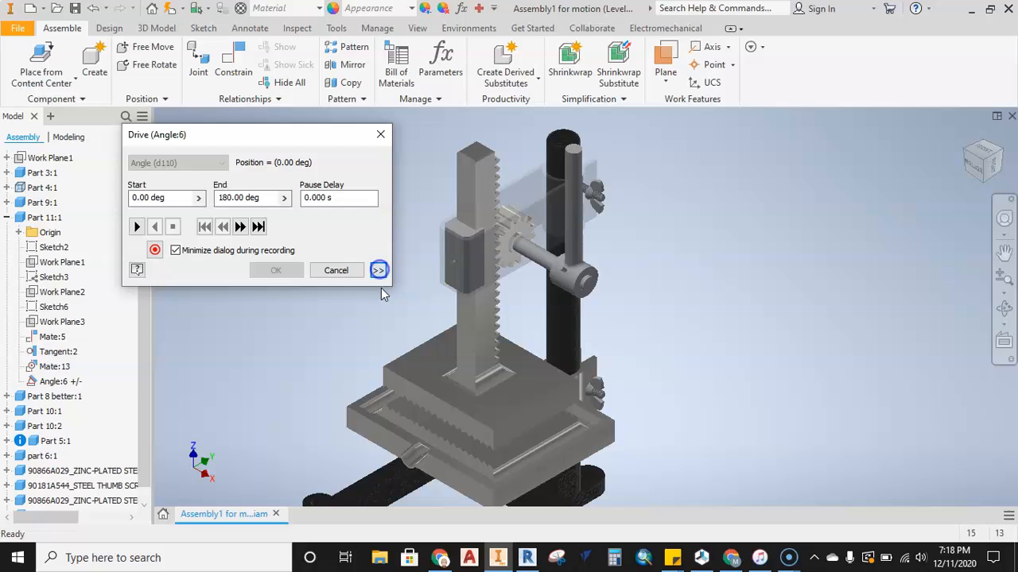
left_click(379, 270)
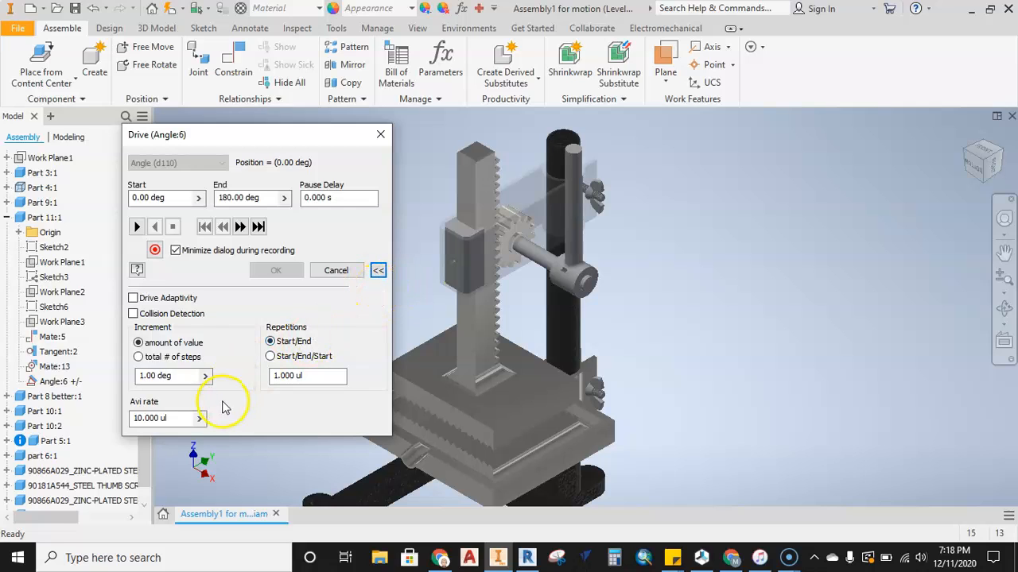
Enable Drive Adaptivity, set AVI rate 35, and preview the handle forward and reverse
left_click(132, 297)
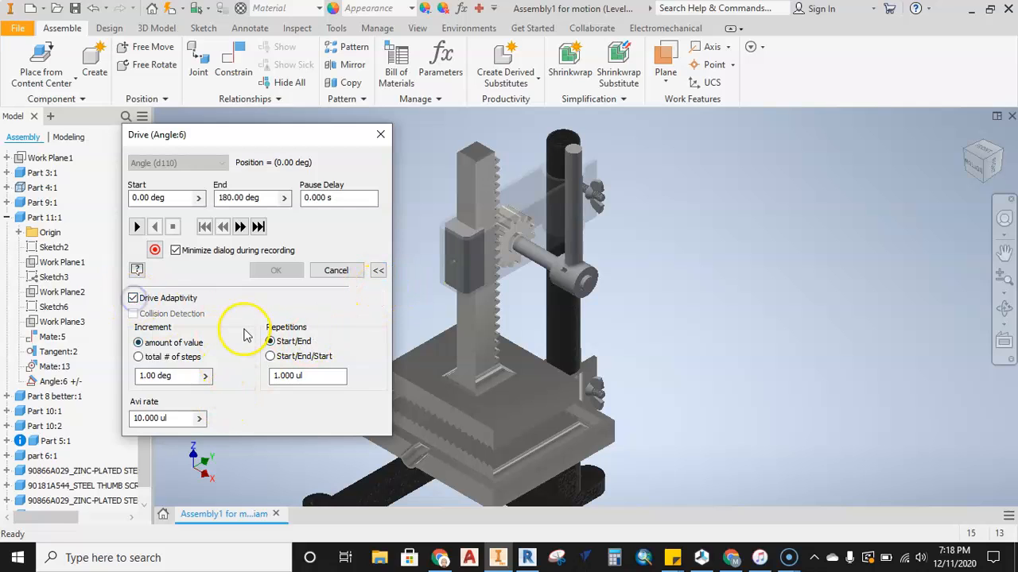
left_click(167, 418)
type("35")
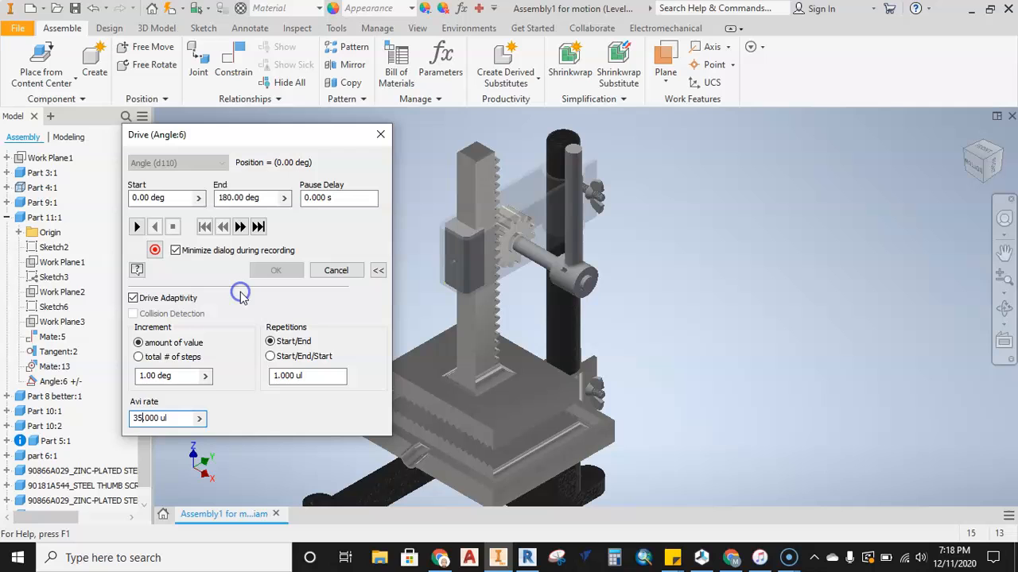
left_click(136, 227)
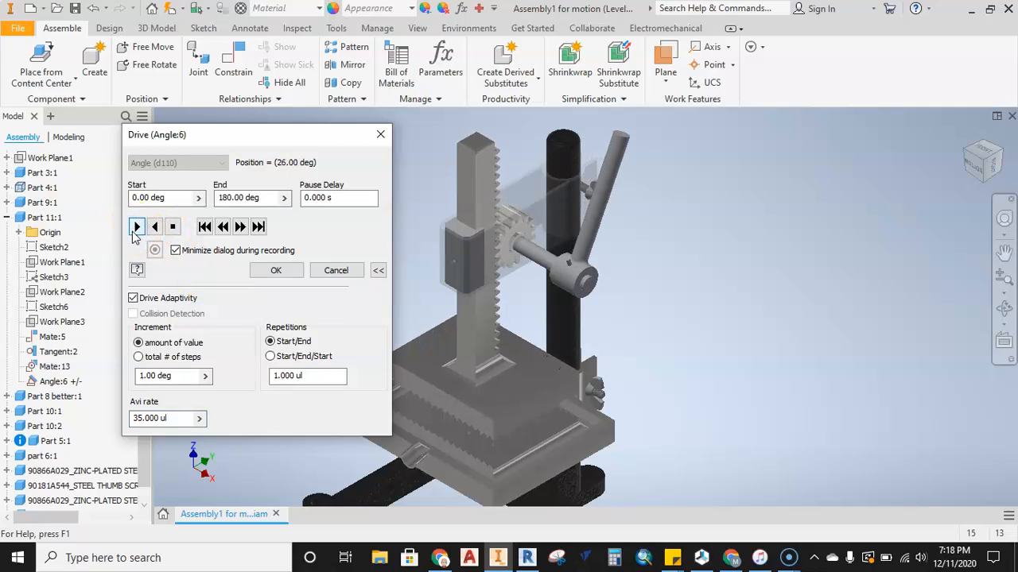
left_click(136, 226)
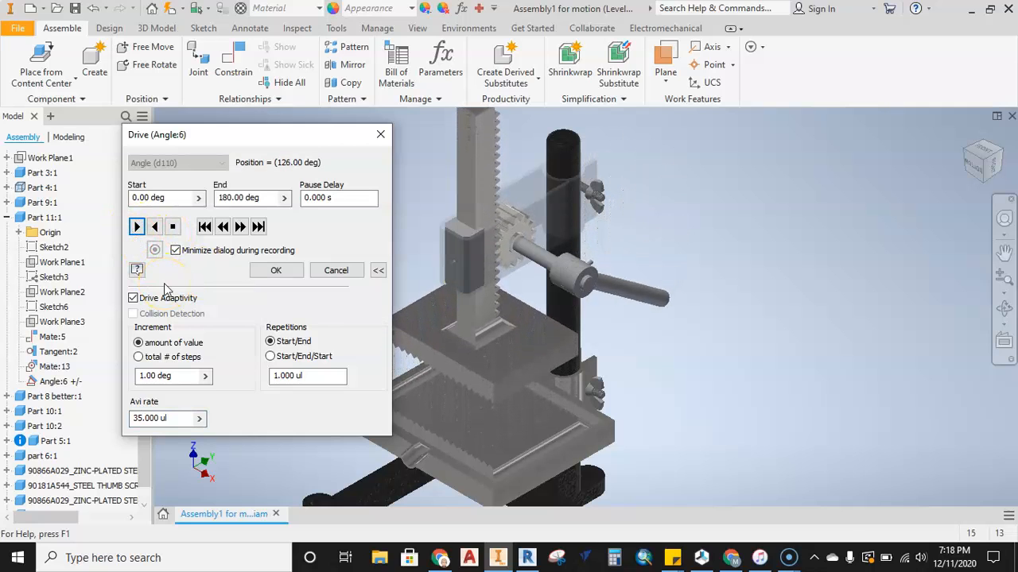
left_click(136, 227)
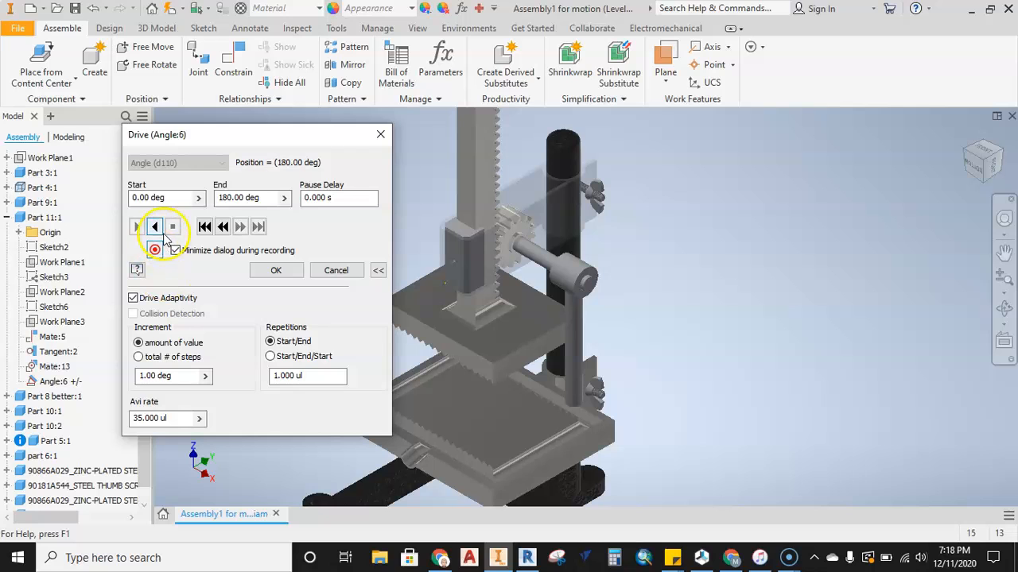
left_click(154, 227)
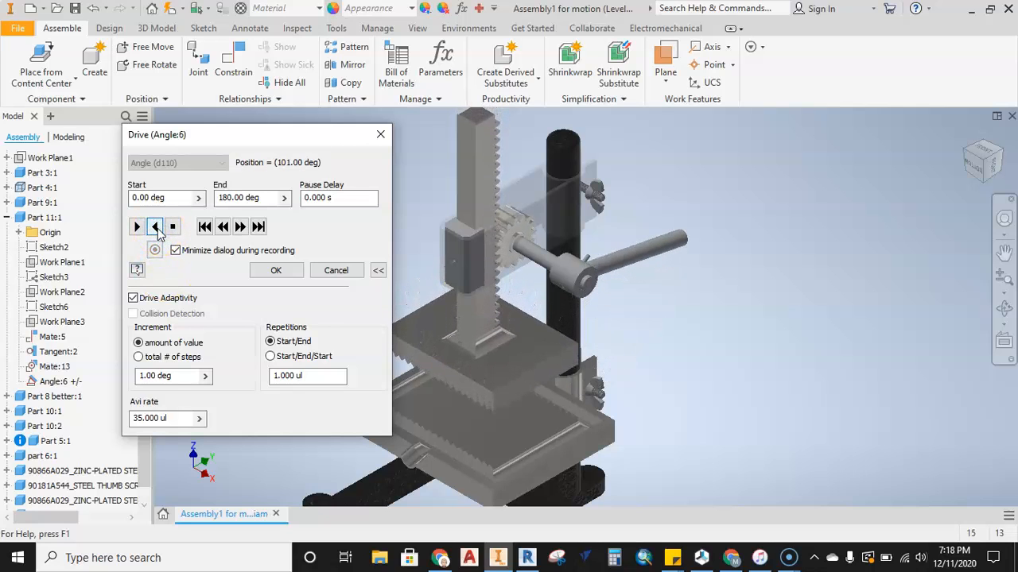
left_click(155, 226)
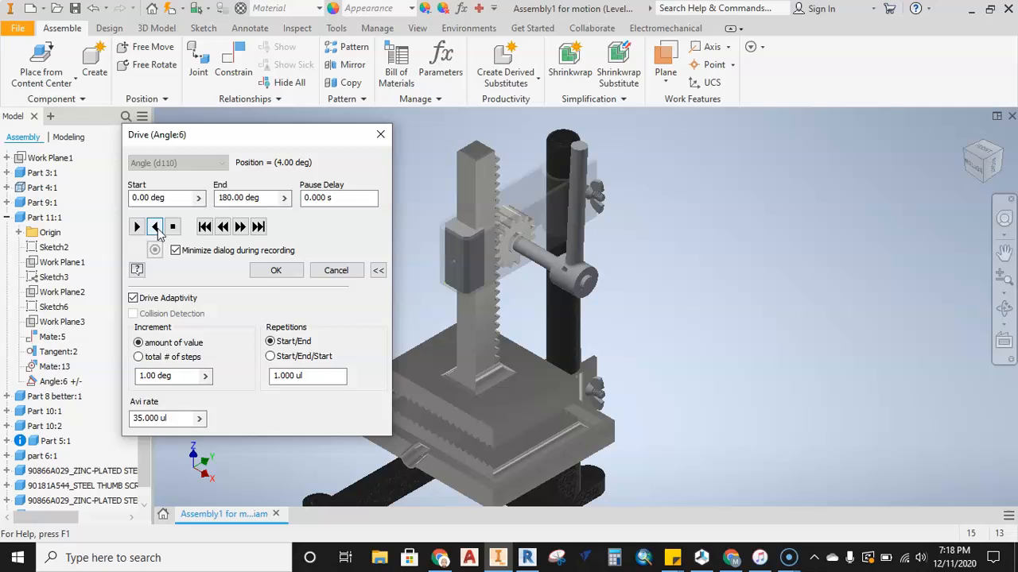
left_click(154, 227)
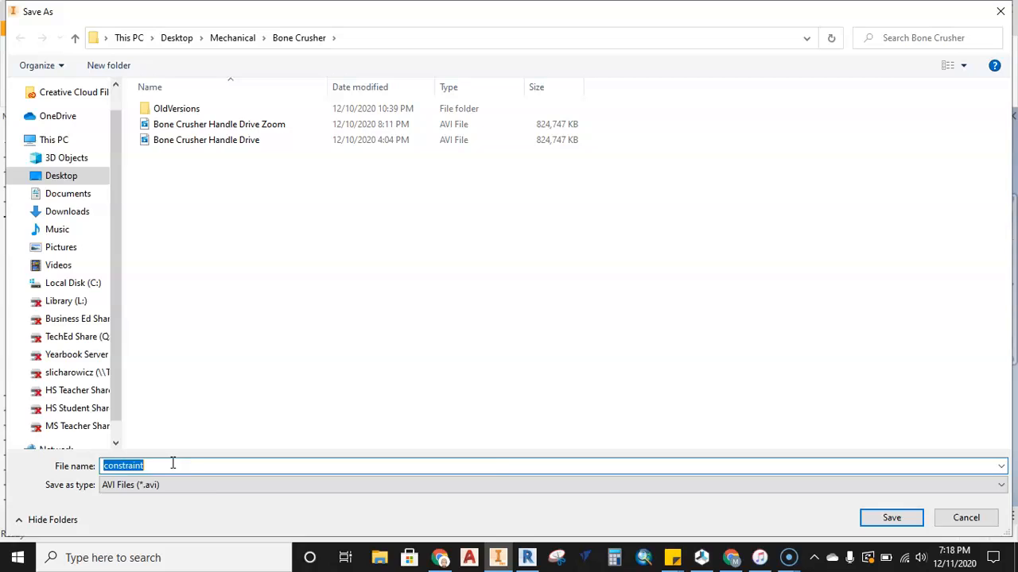
Name the AVI recording 'bone crush' in the Bone Crusher folder
type("bone crush")
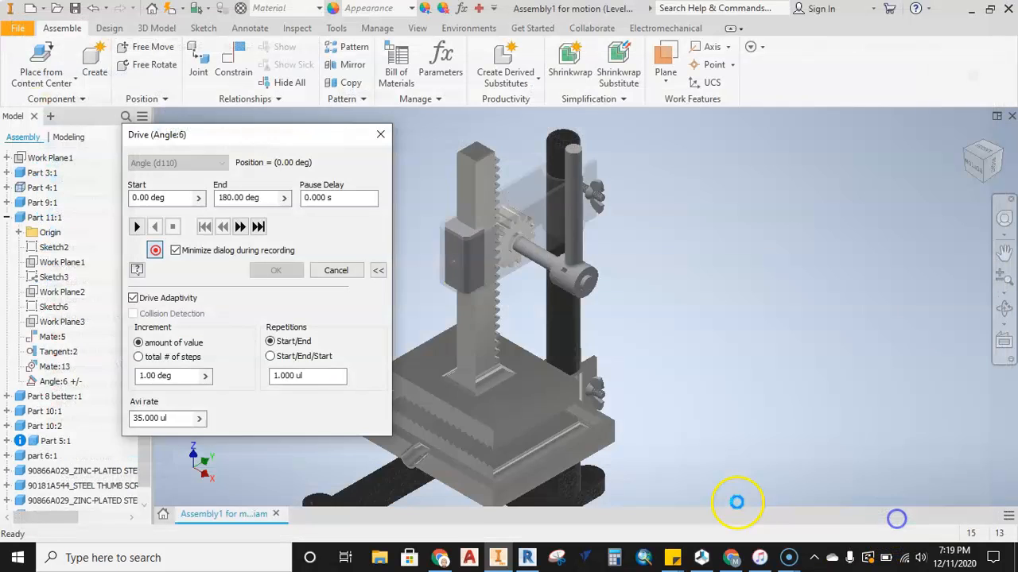
Keep Full Frames (Uncompressed) video compression and confirm it
left_click(155, 249)
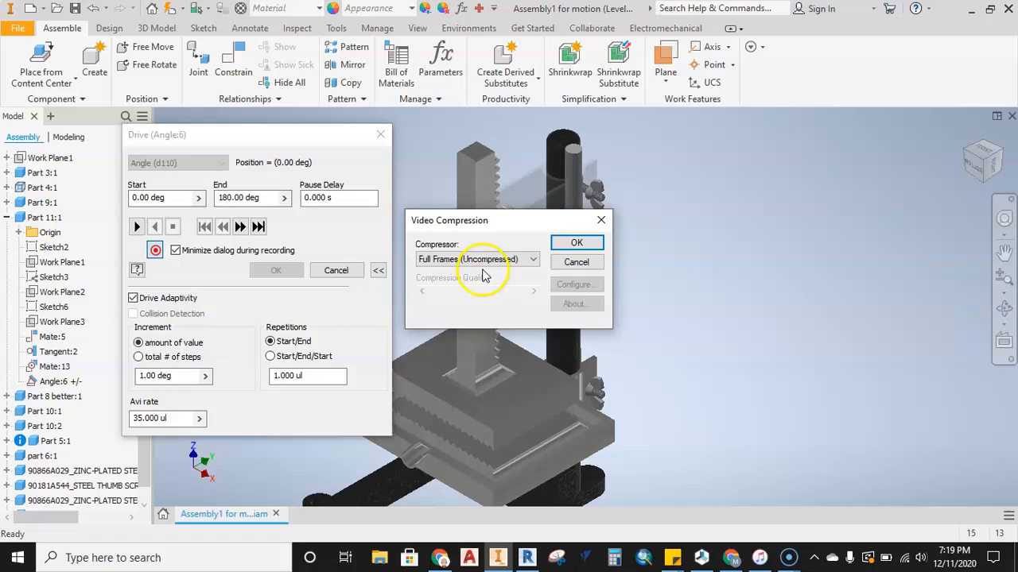
left_click(576, 243)
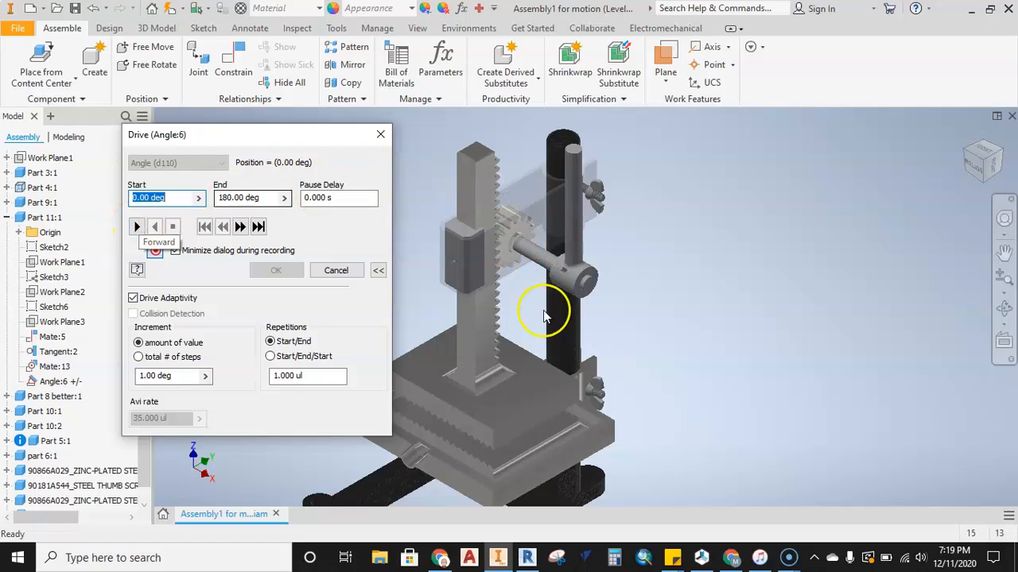
mouse_move(676, 334)
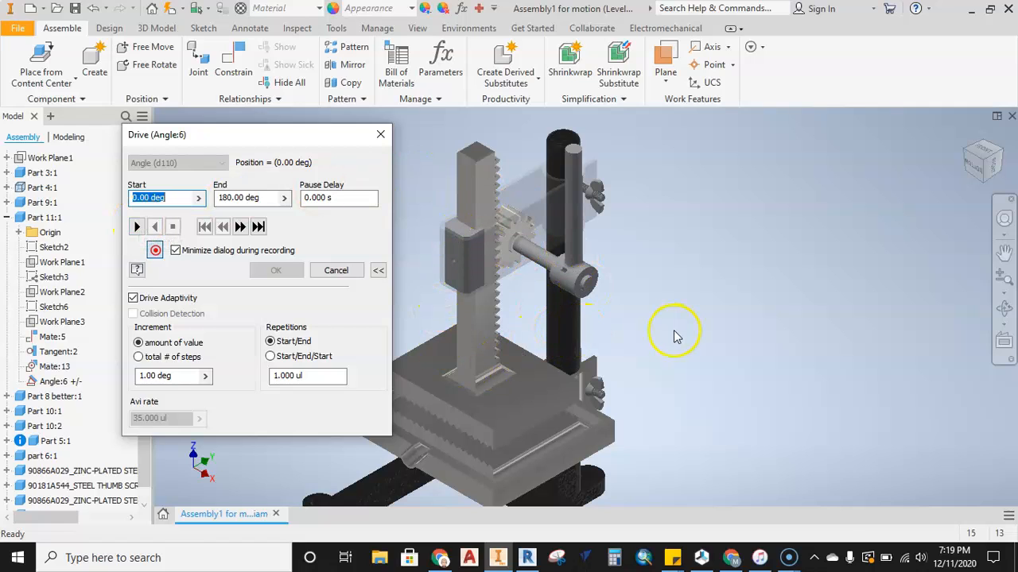
mouse_move(573, 337)
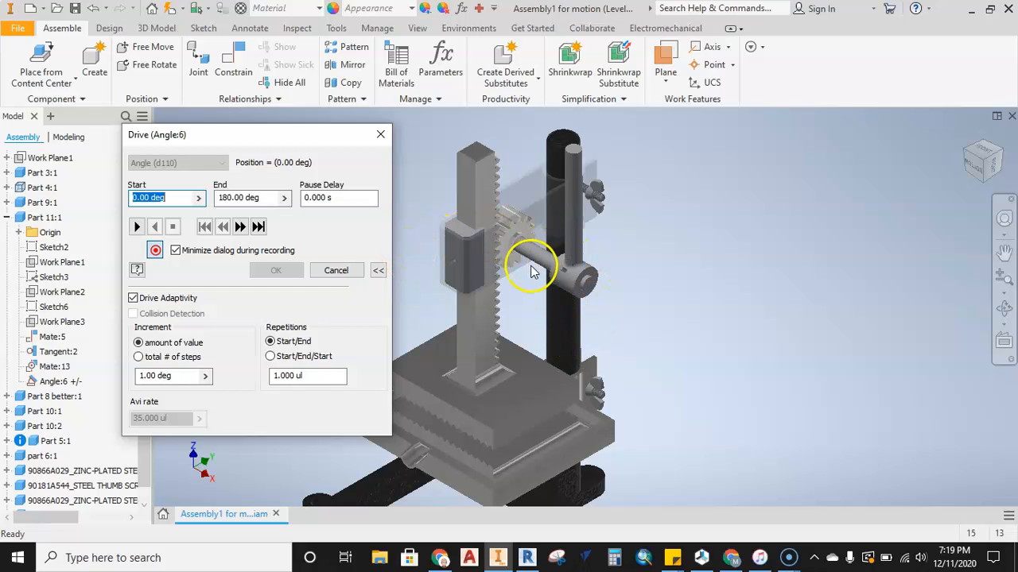
Play the drive forward, recording the handle turning 0–180° to the AVI file
left_click(136, 227)
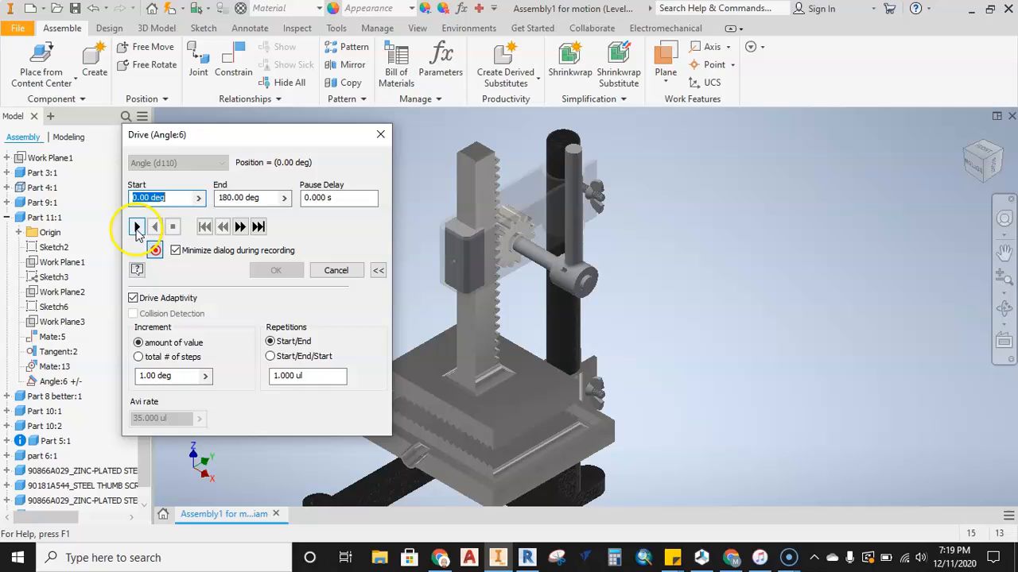
left_click(137, 227)
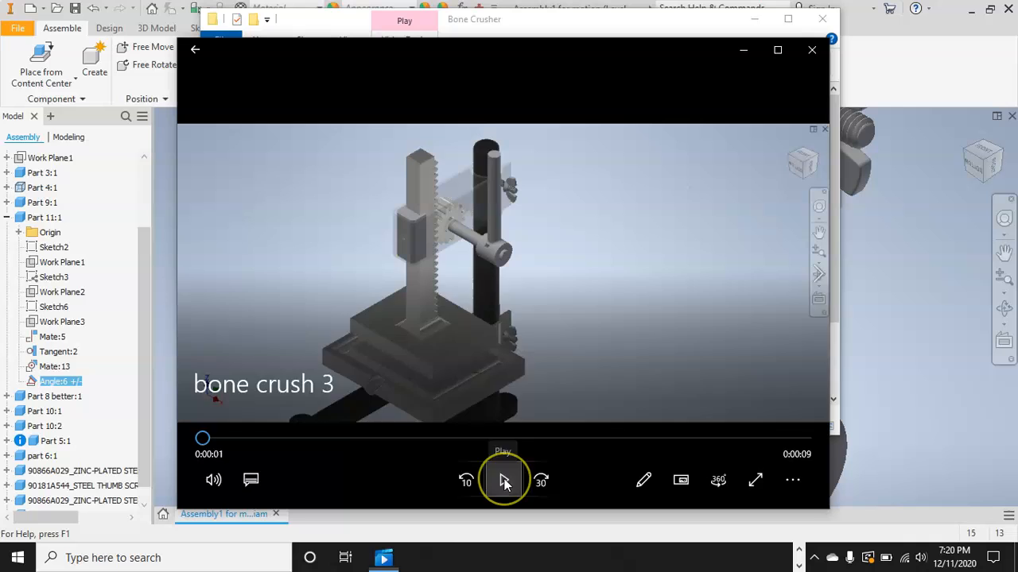
Play the bone crush 3 video through, then close the Bone Crusher folder window
left_click(503, 480)
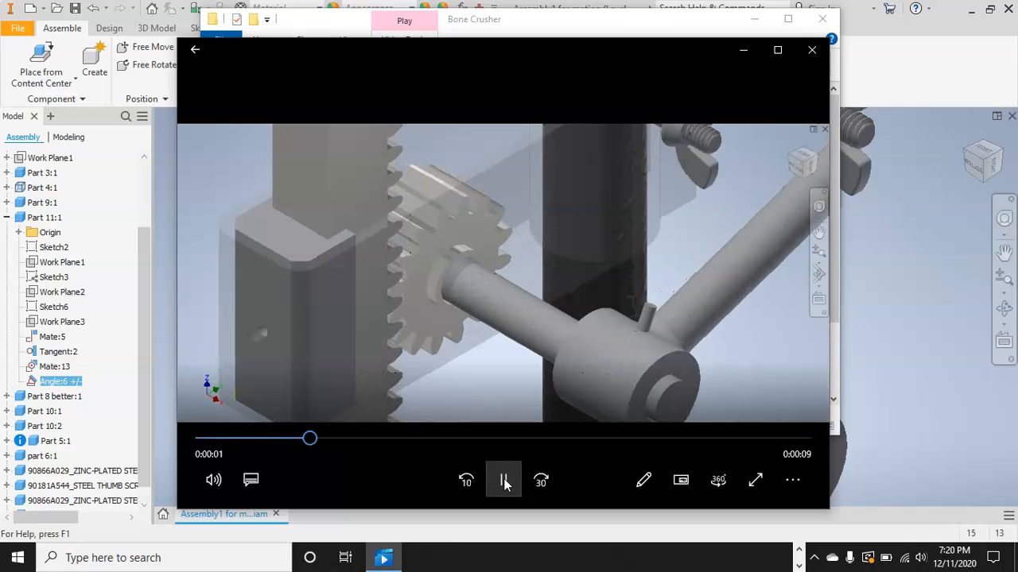
mouse_move(502, 480)
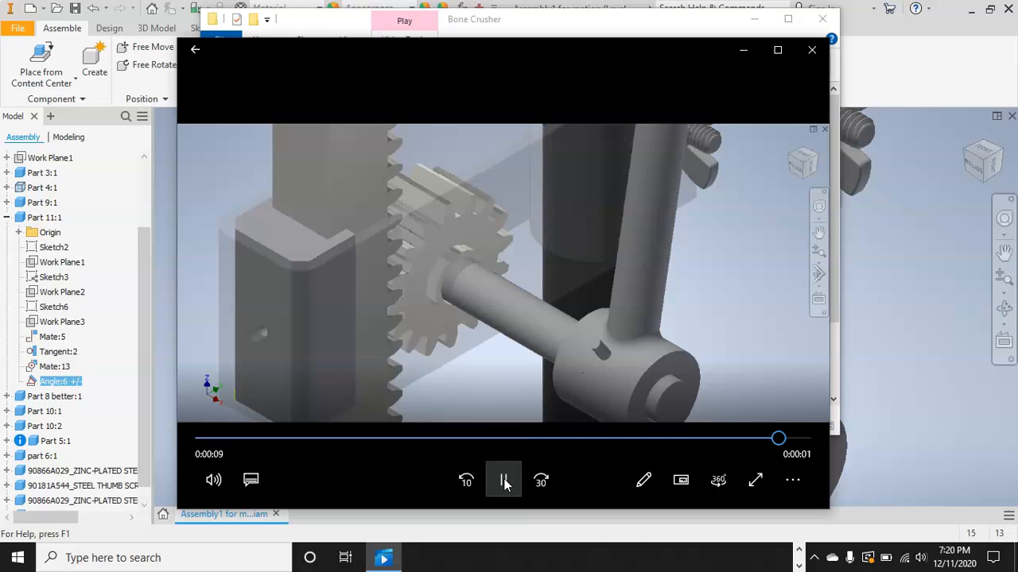
left_click(503, 480)
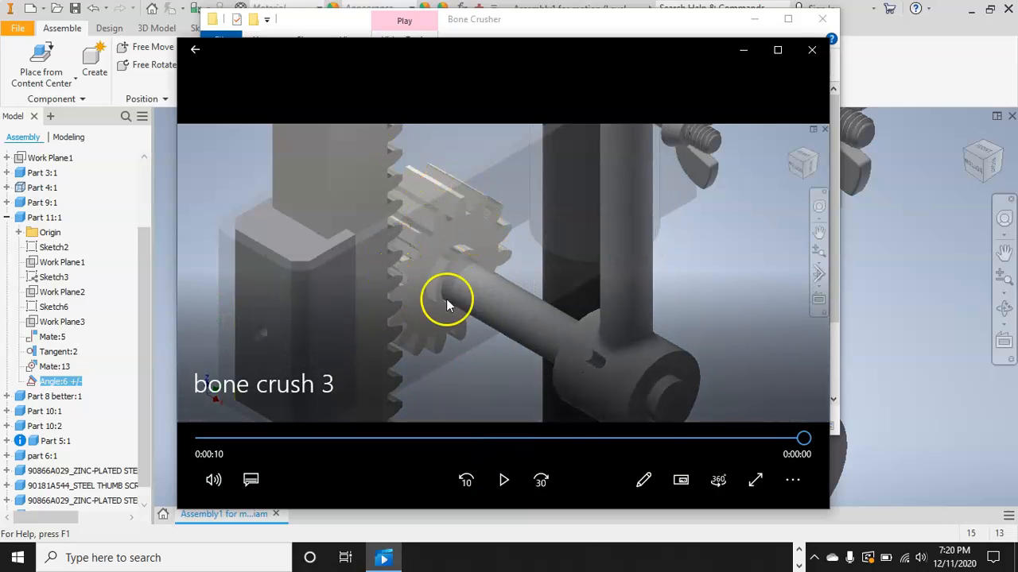
mouse_move(421, 267)
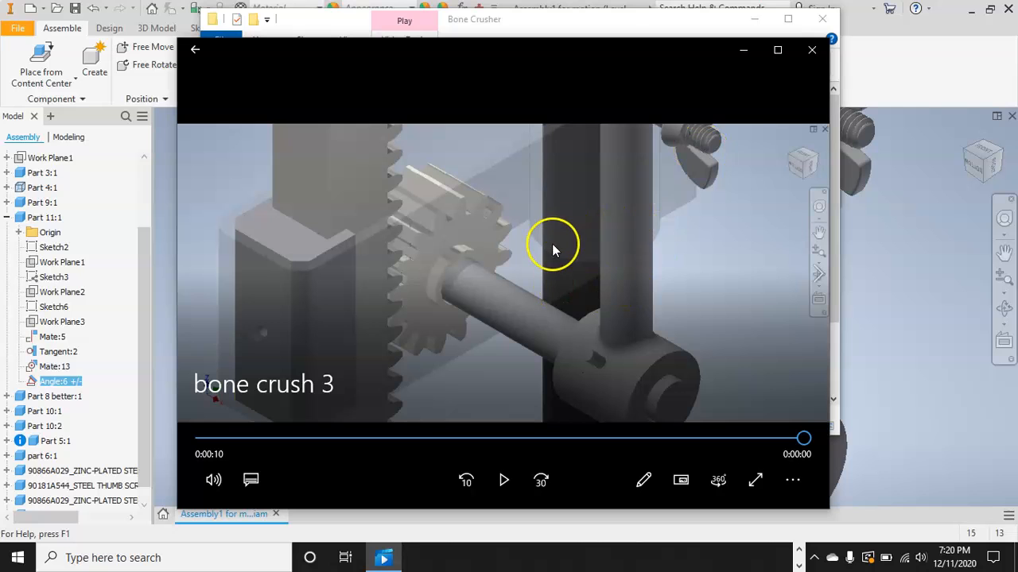
mouse_move(457, 67)
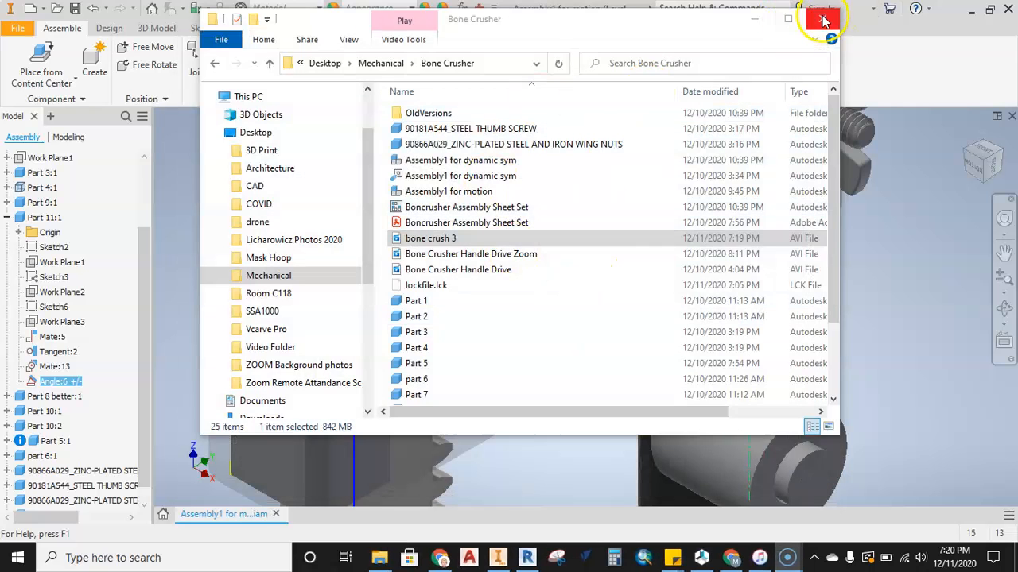
left_click(824, 19)
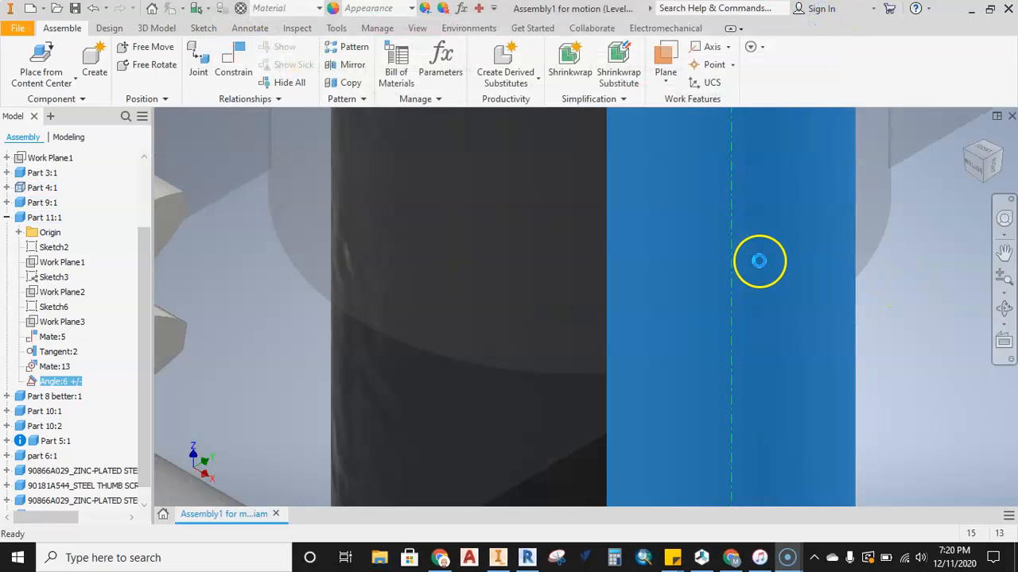